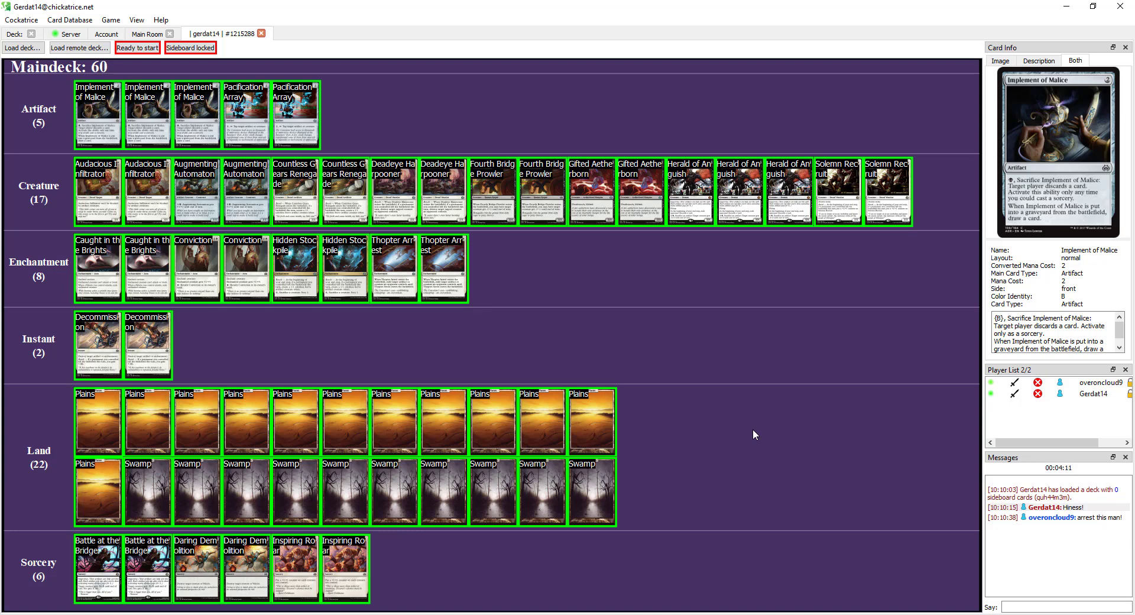
mouse_move(648, 459)
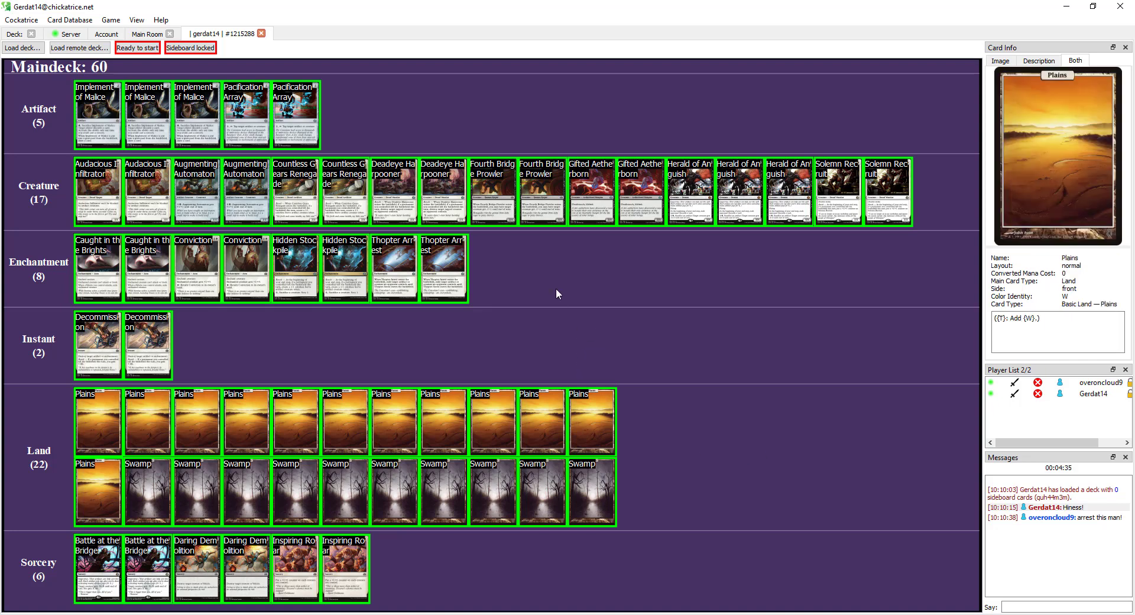
mouse_move(566, 304)
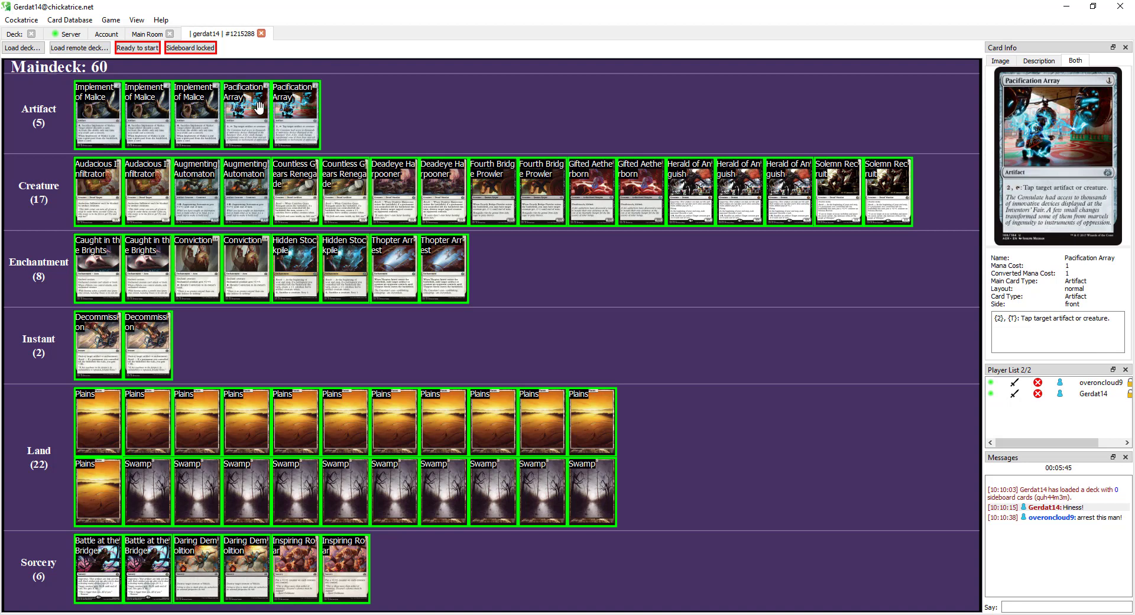
mouse_move(195, 189)
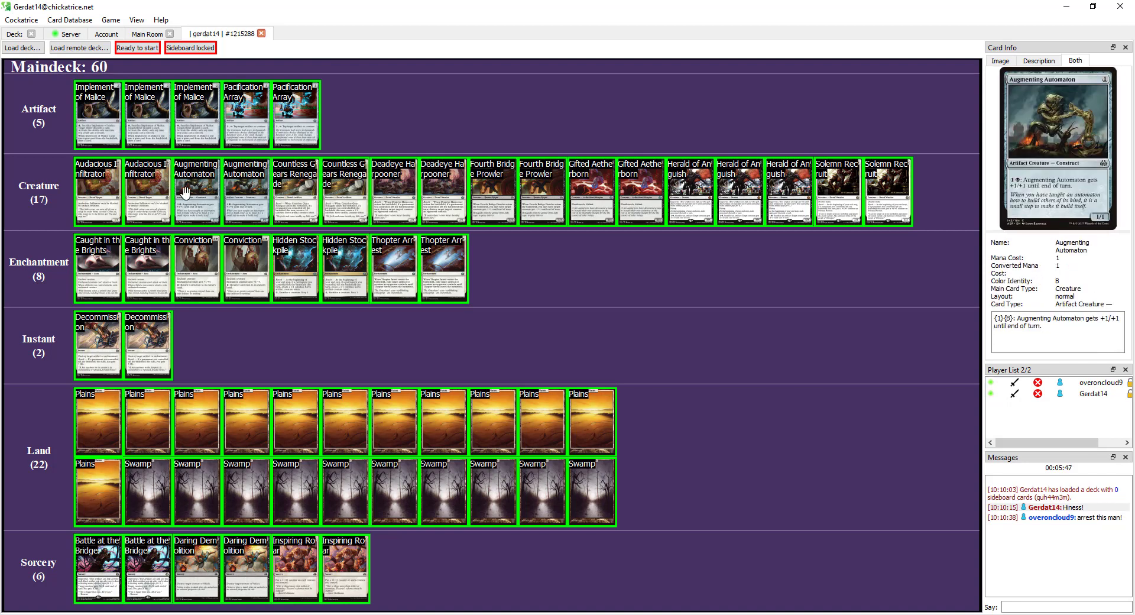
mouse_move(295, 192)
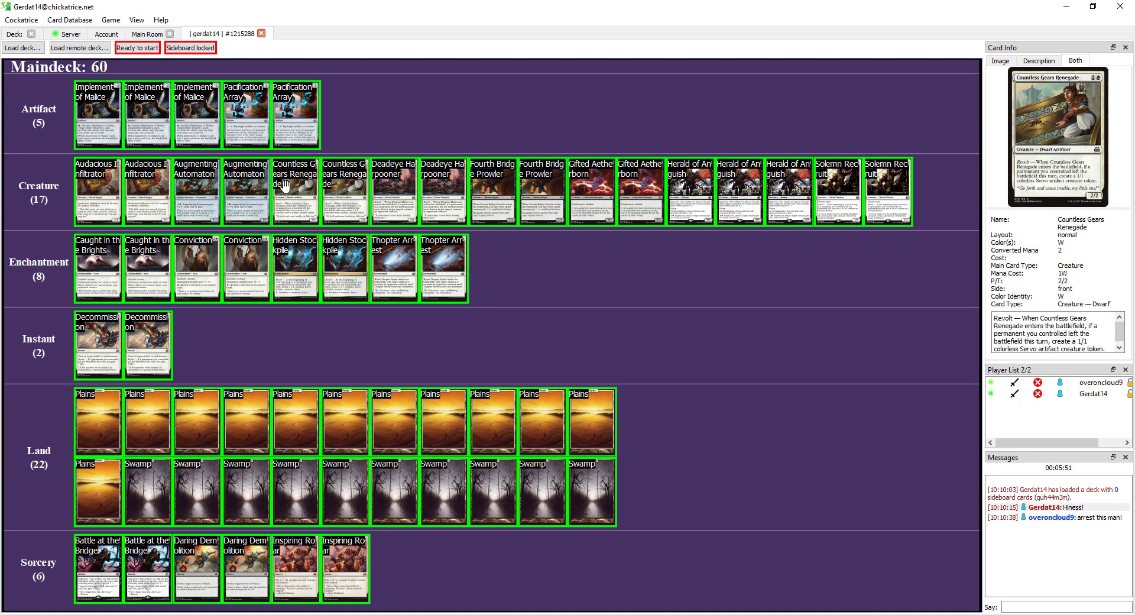
mouse_move(395, 185)
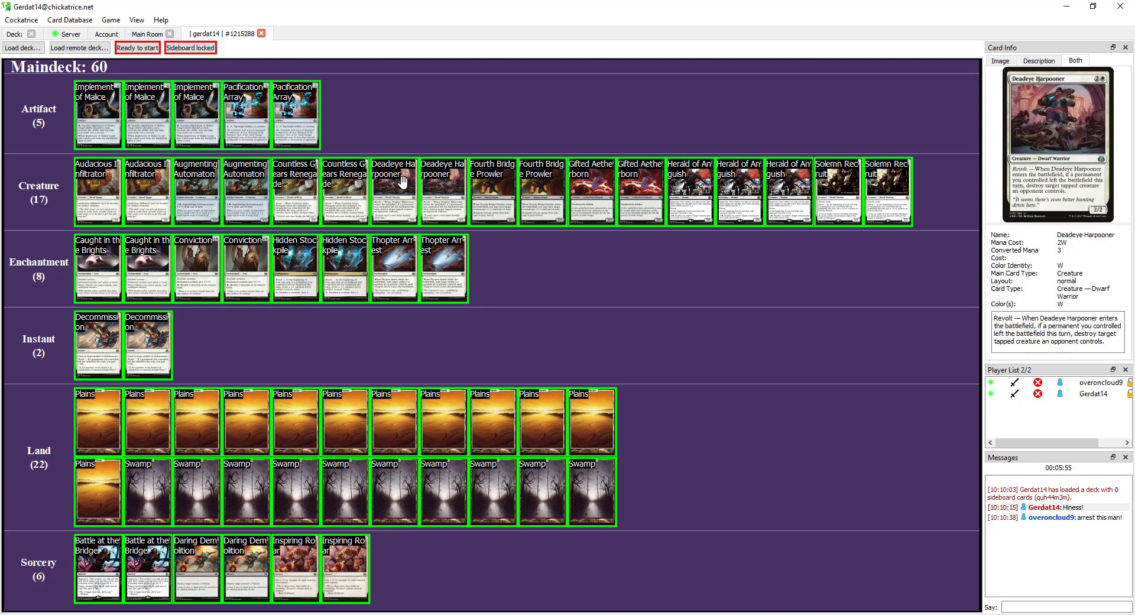
mouse_move(492, 192)
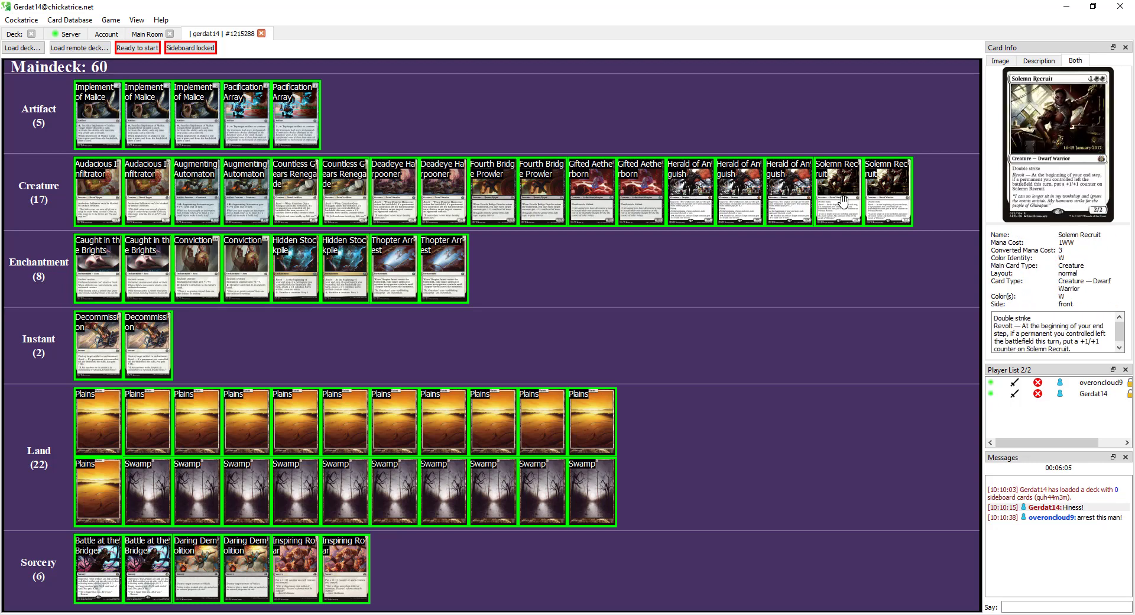
mouse_move(444, 277)
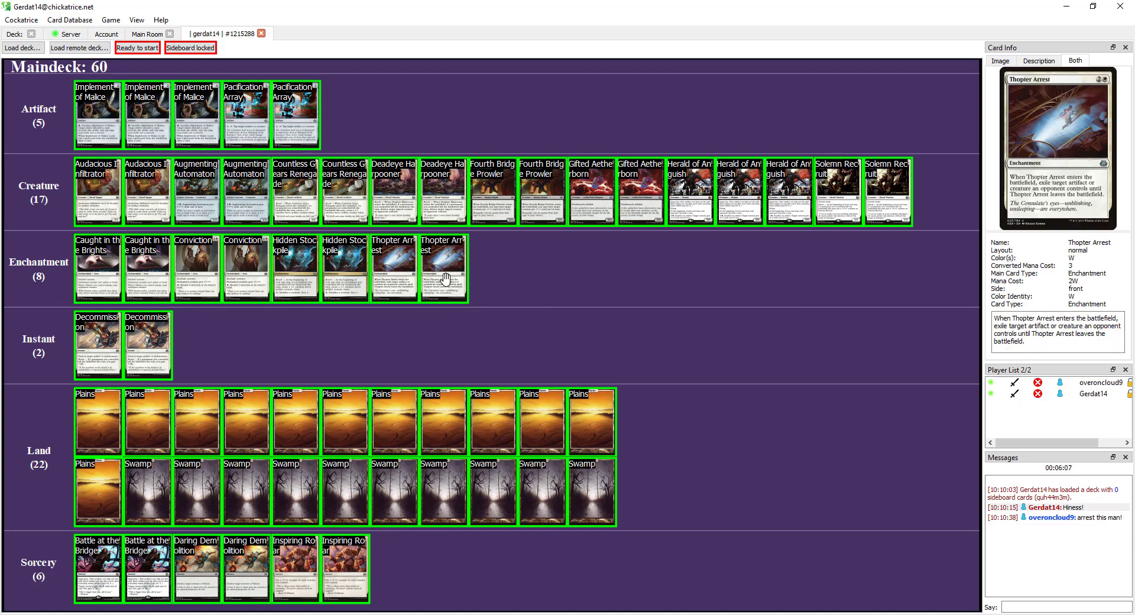
mouse_move(246, 269)
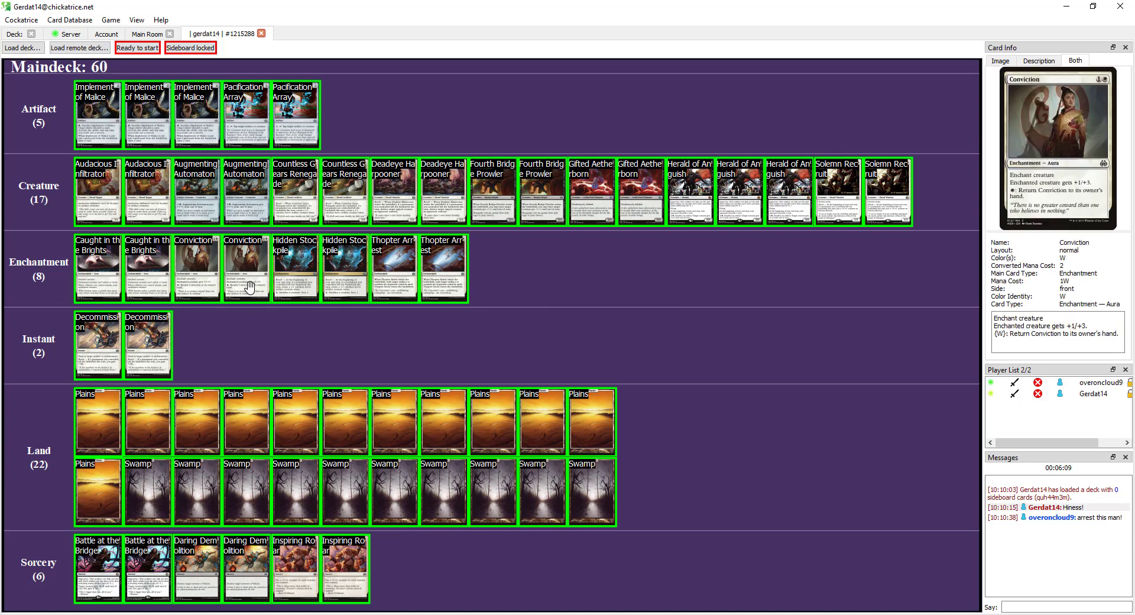
mouse_move(147, 269)
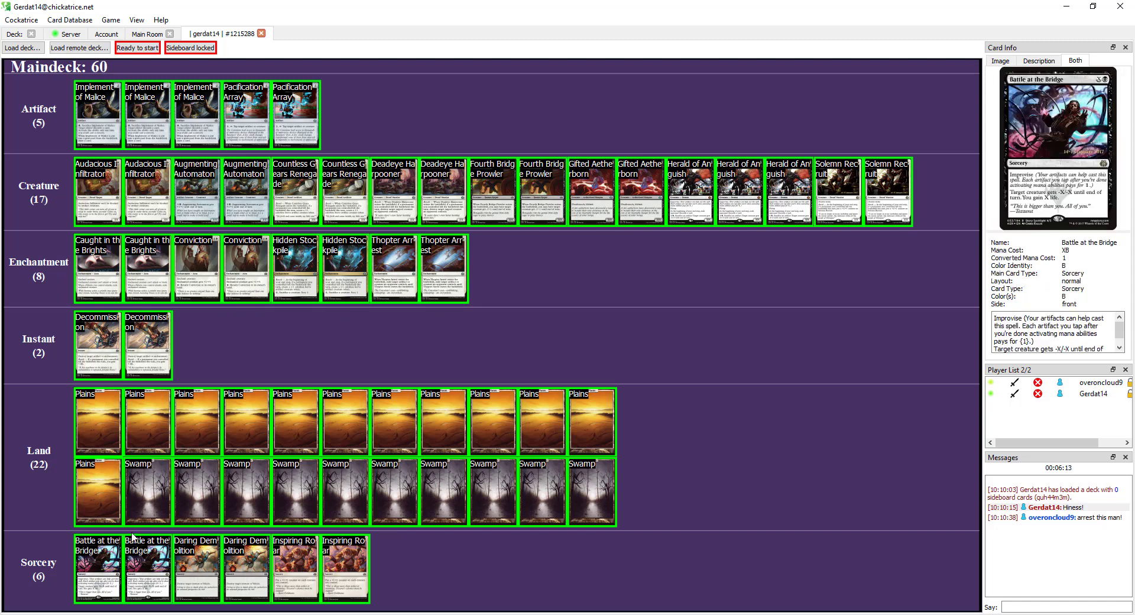
mouse_move(246, 572)
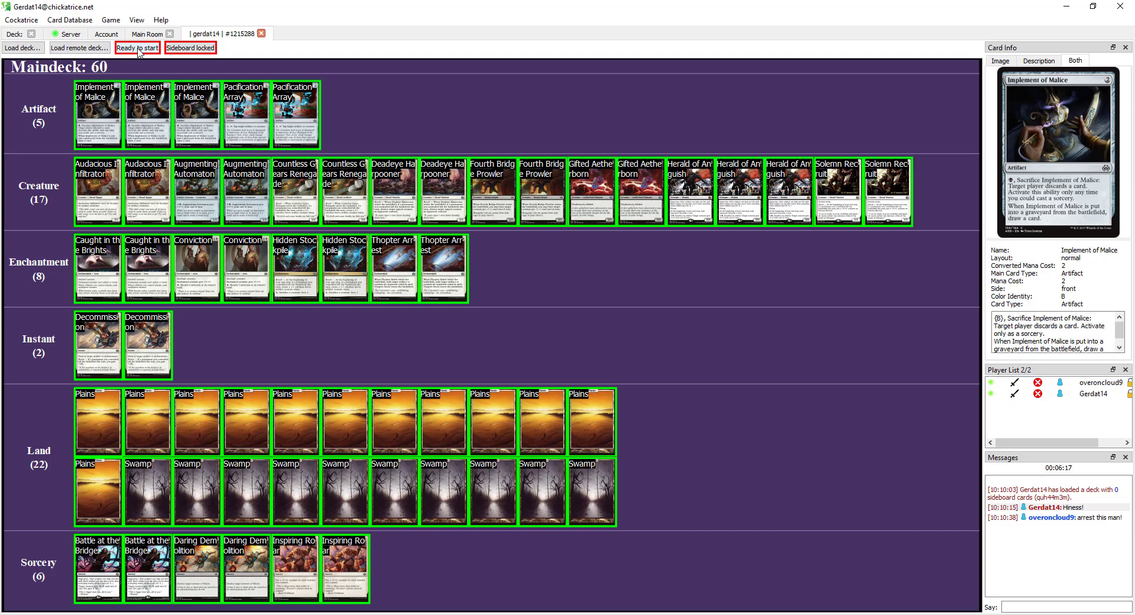
- Mark yourself ready and roll a 20-sided die from the table menu, getting an 11
left_click(137, 47)
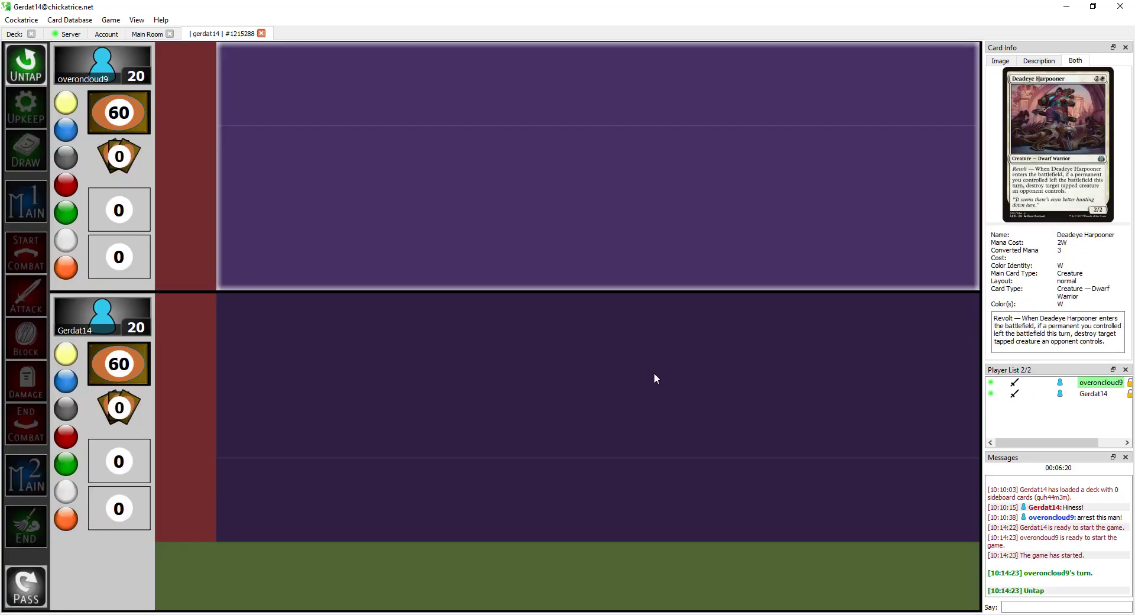
right_click(655, 377)
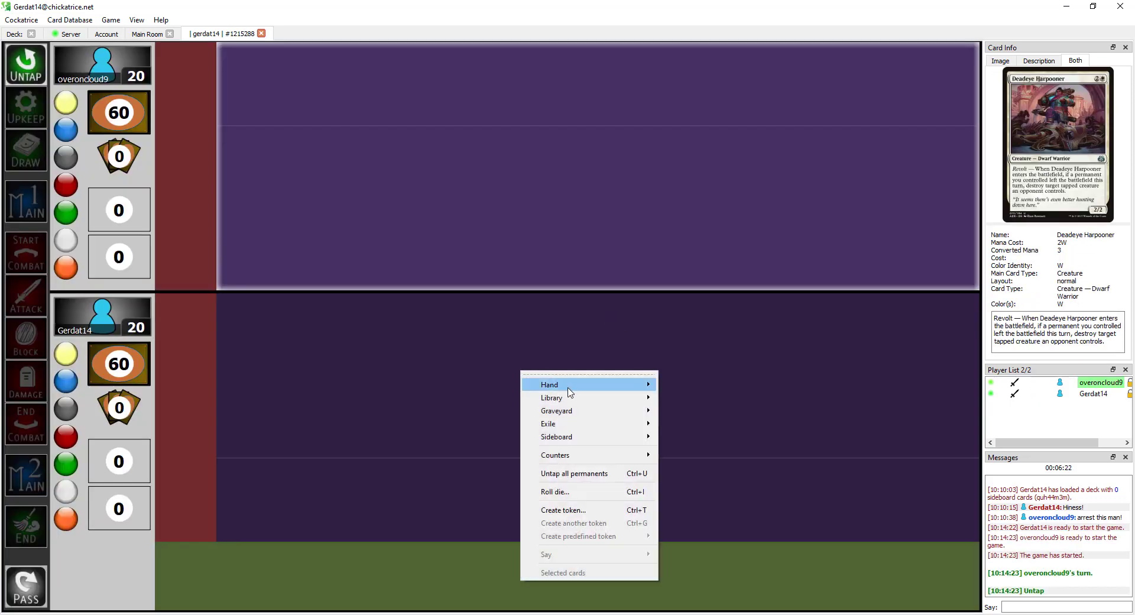
left_click(555, 491)
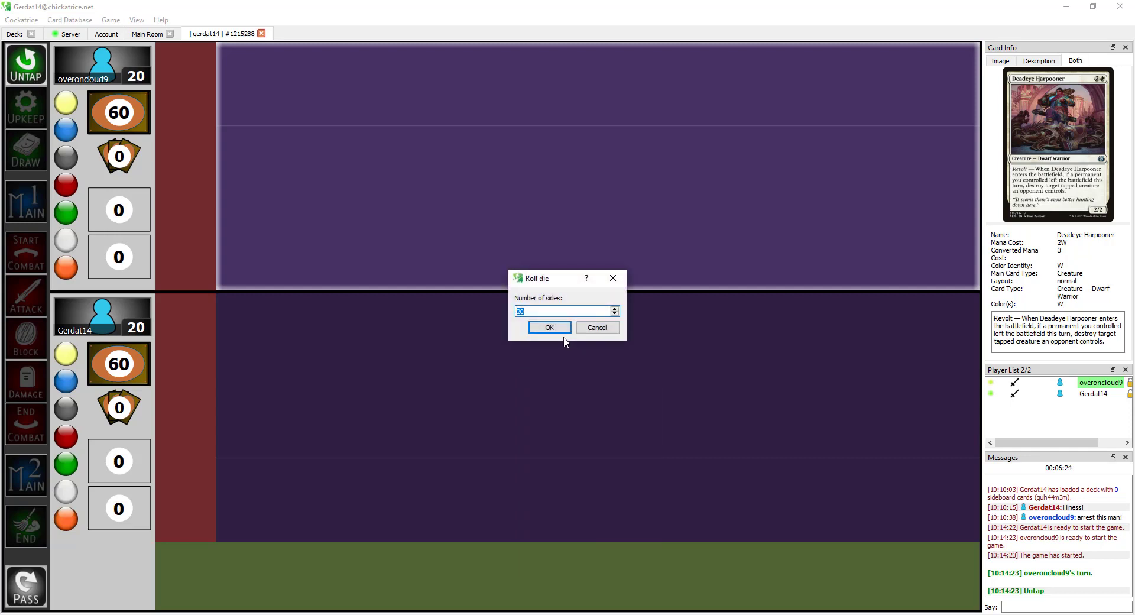
left_click(548, 327)
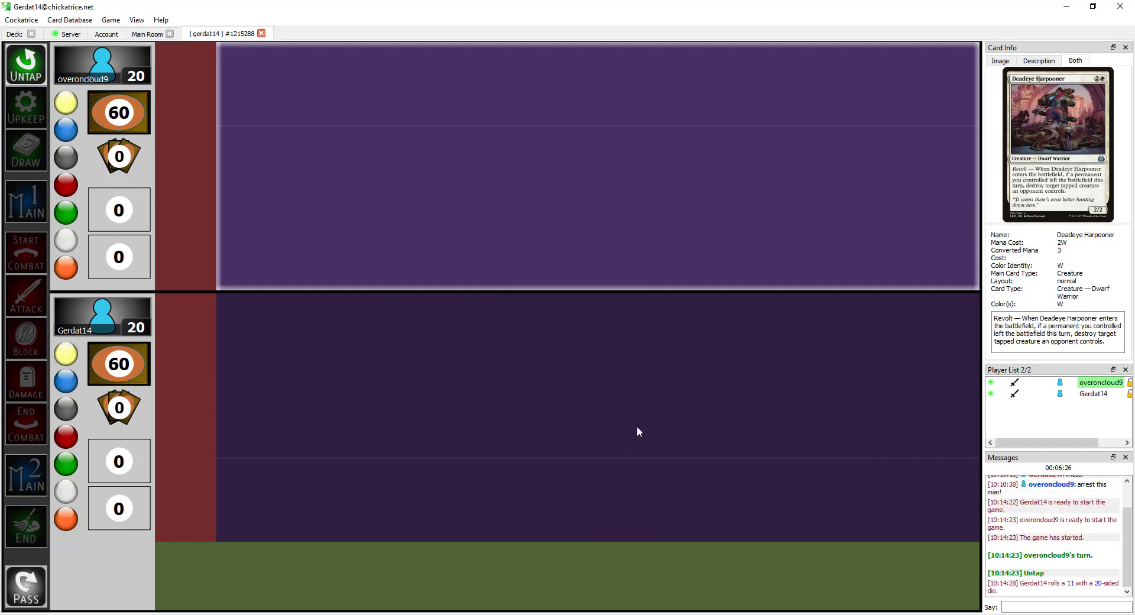
mouse_move(642, 431)
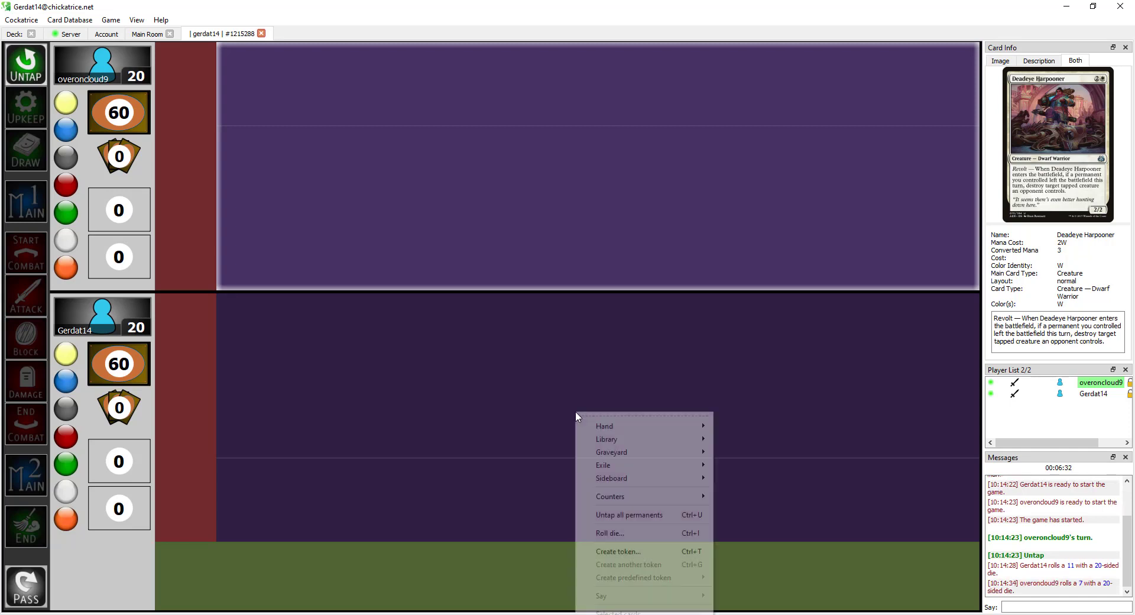
mouse_move(604, 426)
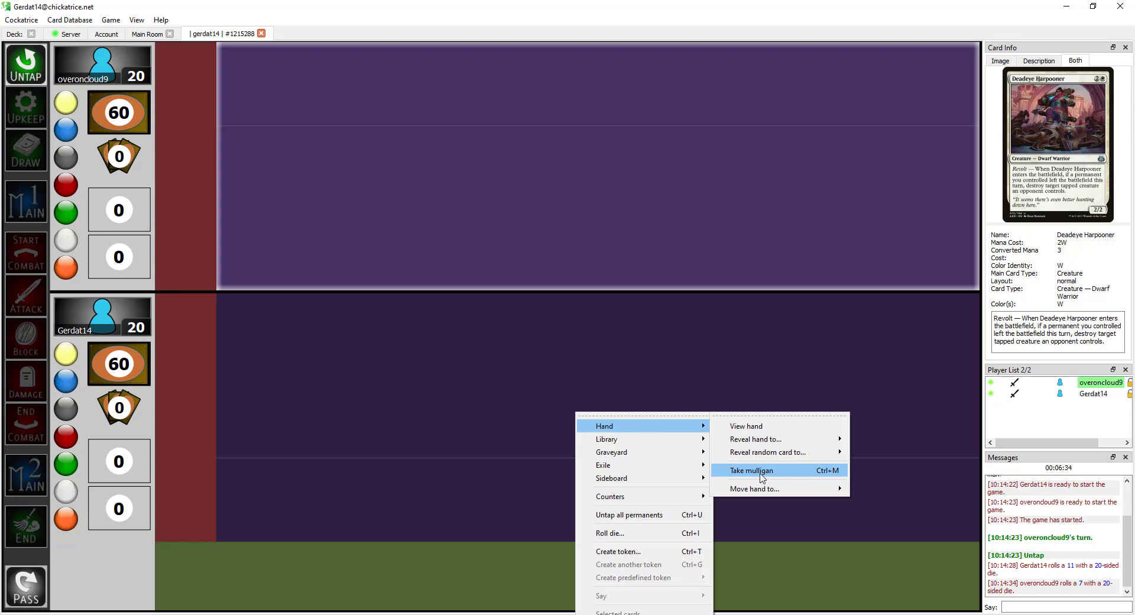
- Take a mulligan for a new seven-card hand and send 'keep' in chat
left_click(752, 470)
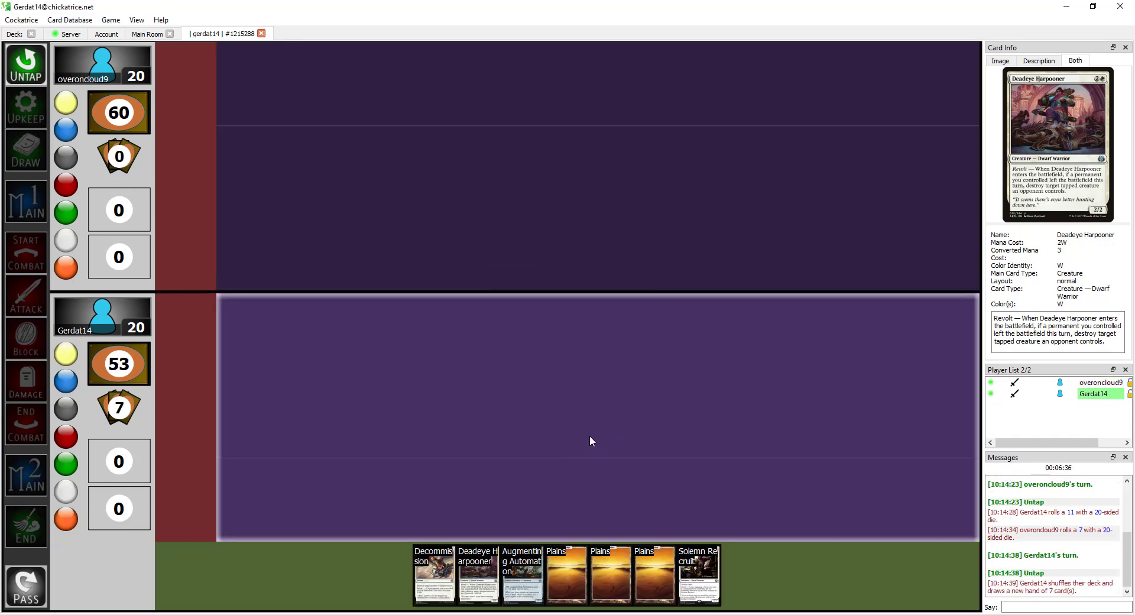
mouse_move(697, 573)
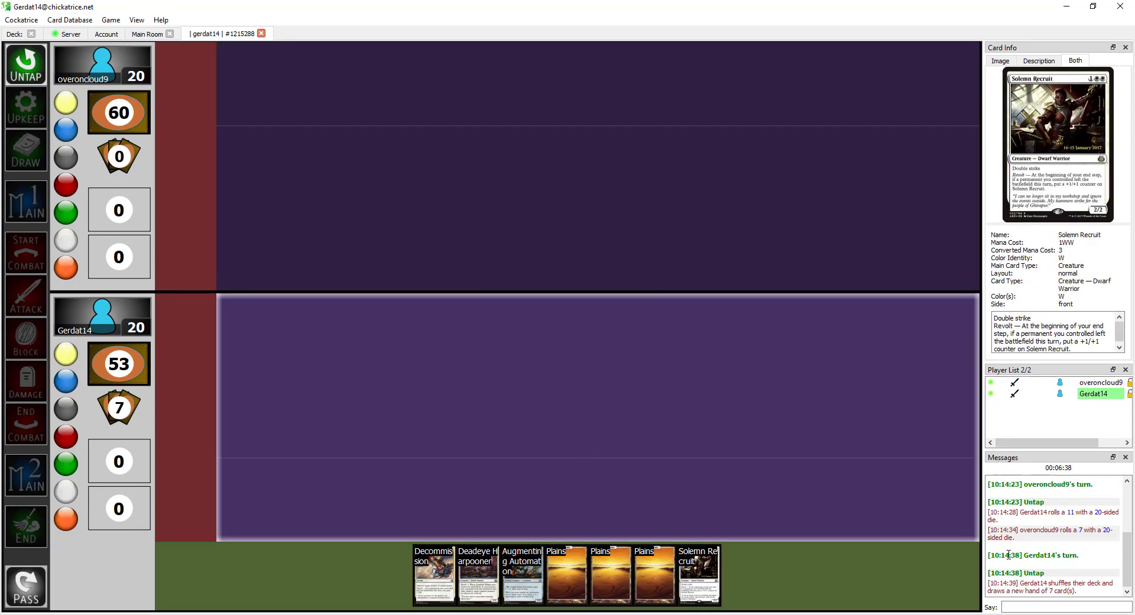
type("ke")
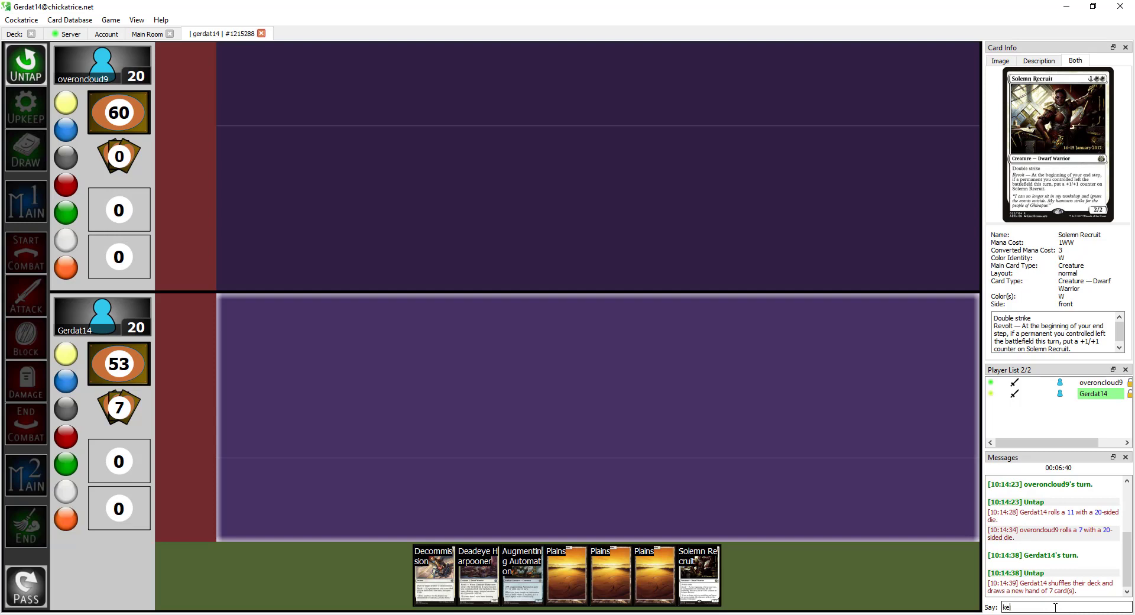
key("enter")
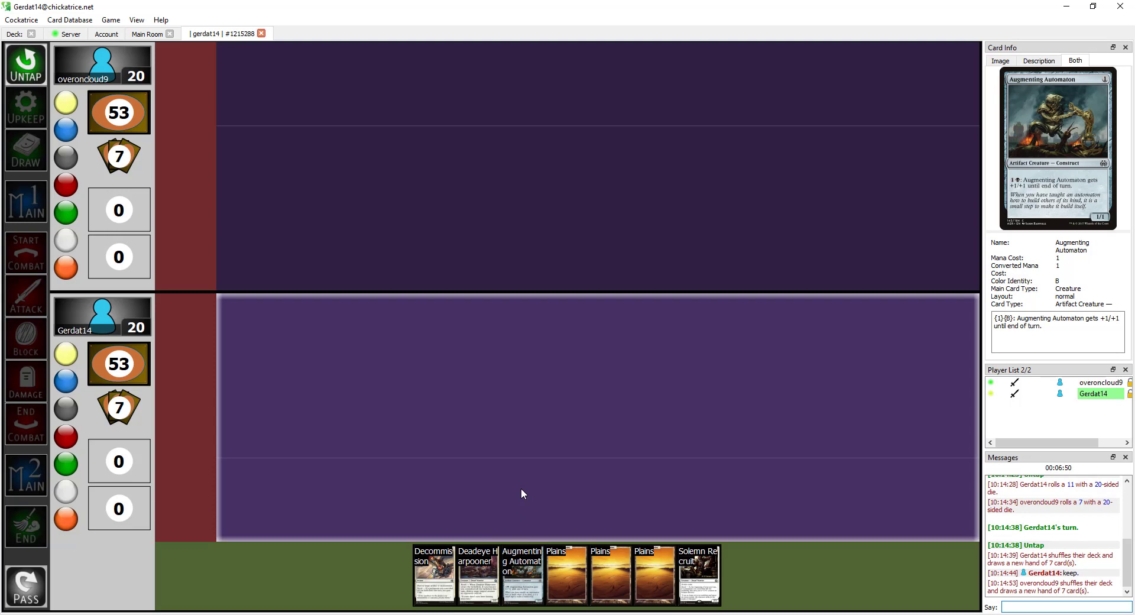
mouse_move(601, 464)
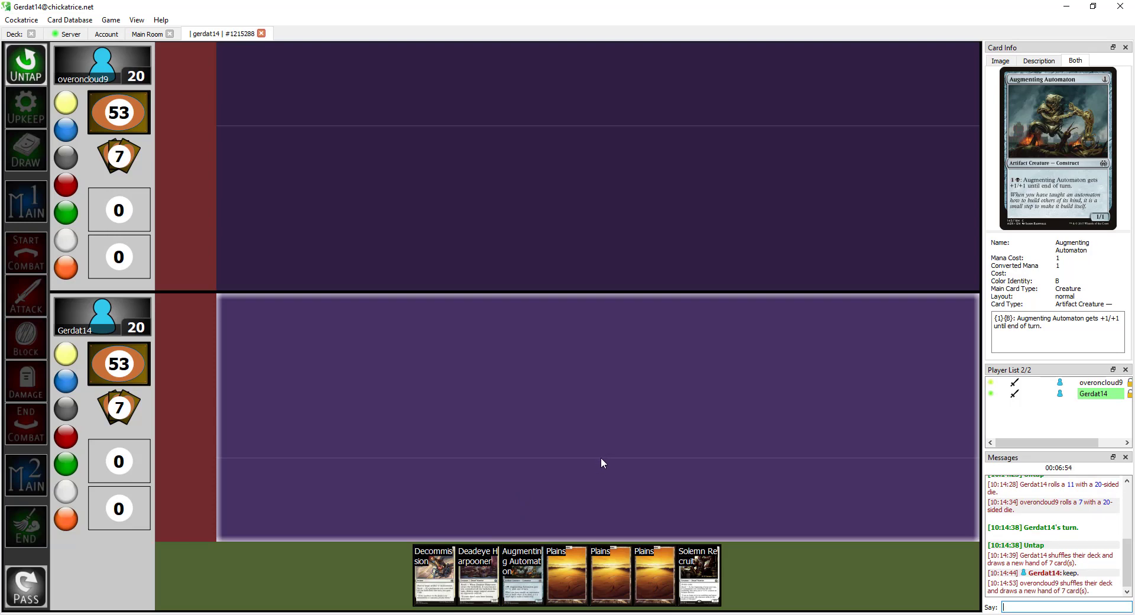
mouse_move(555, 443)
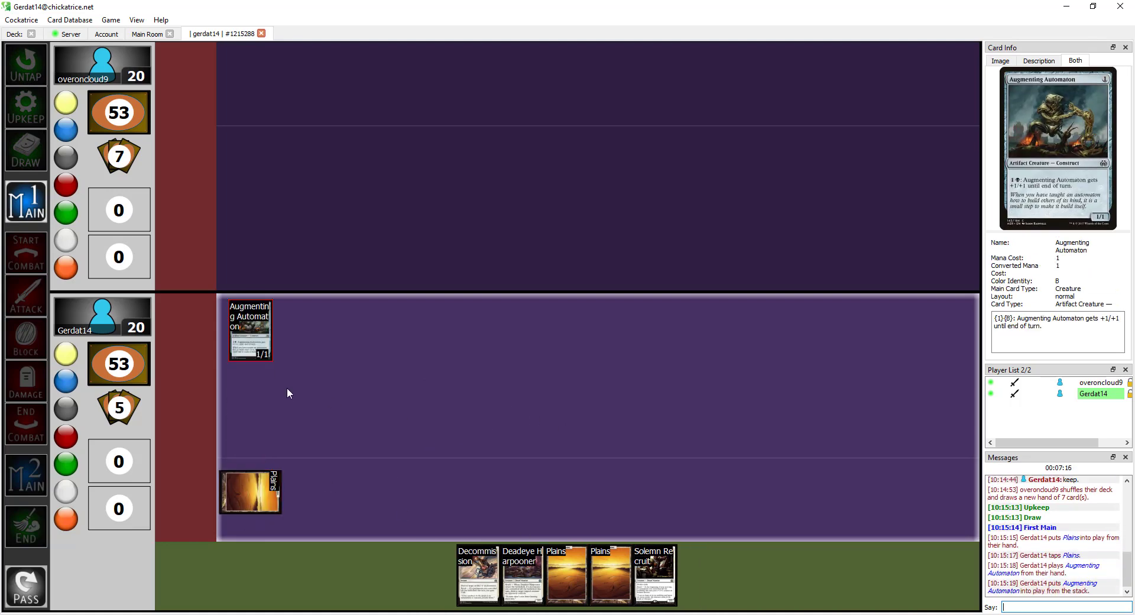
mouse_move(283, 285)
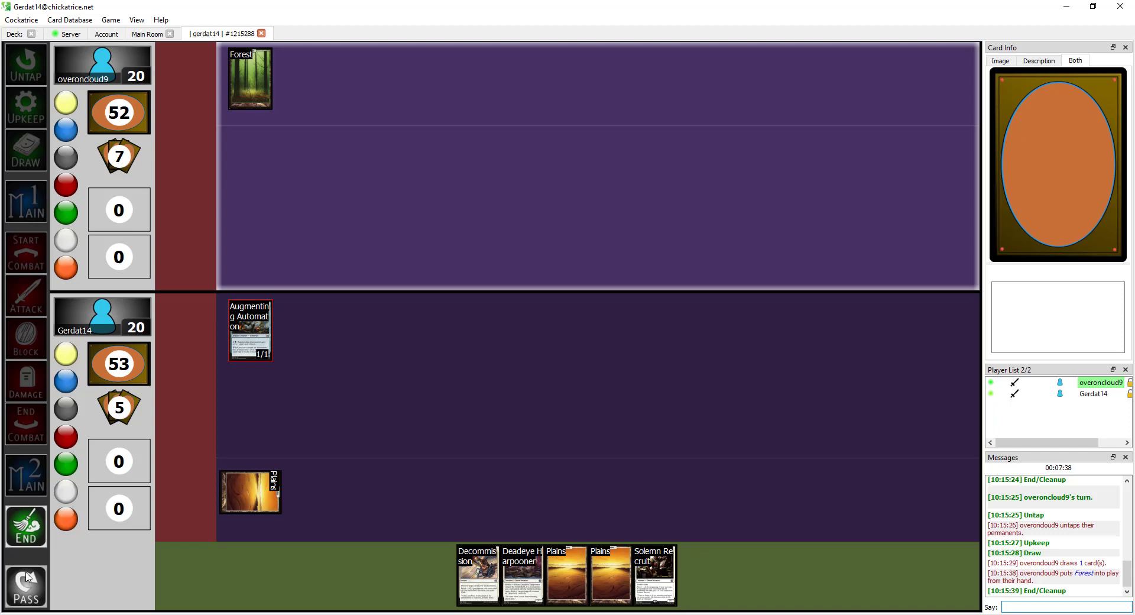
- Advance through upkeep and draw, then declare Augmenting Automaton as attacker
left_click(25, 586)
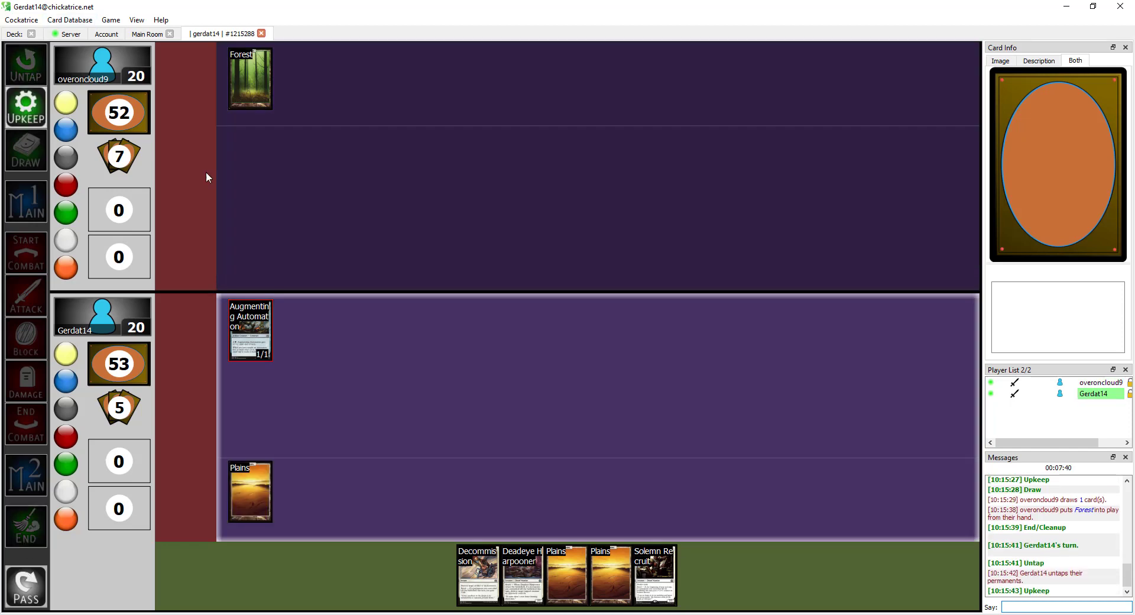
left_click(25, 150)
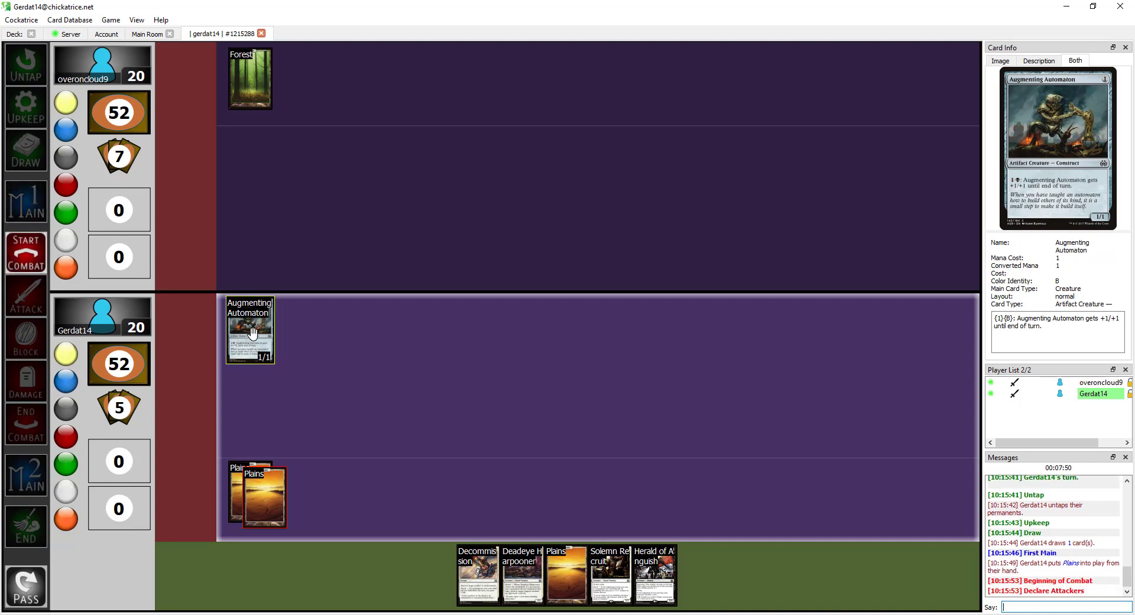
left_click(250, 330)
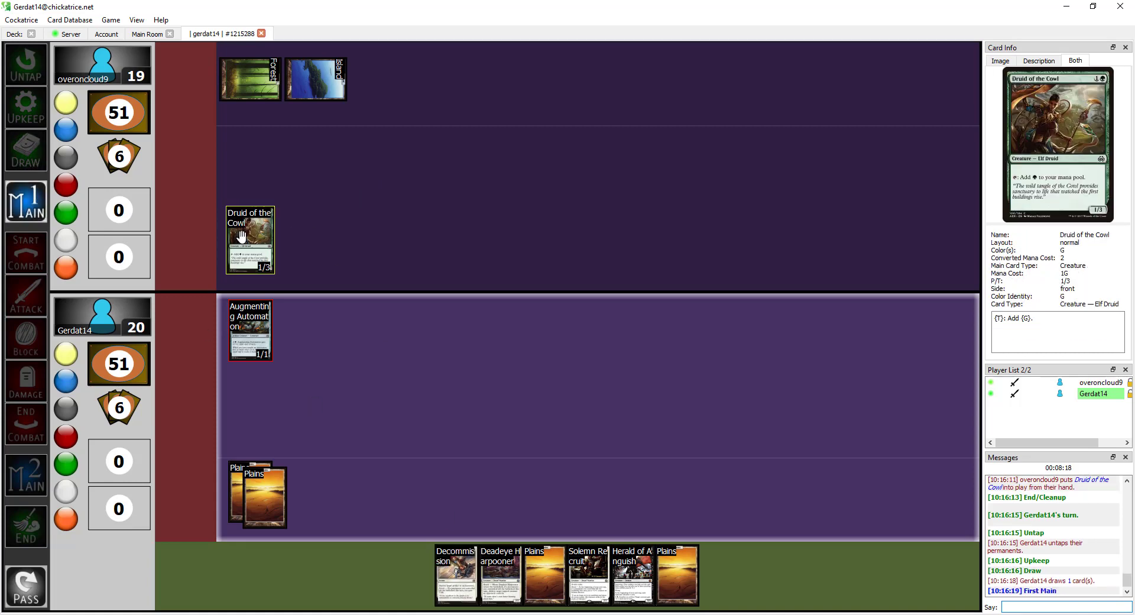
mouse_move(675, 575)
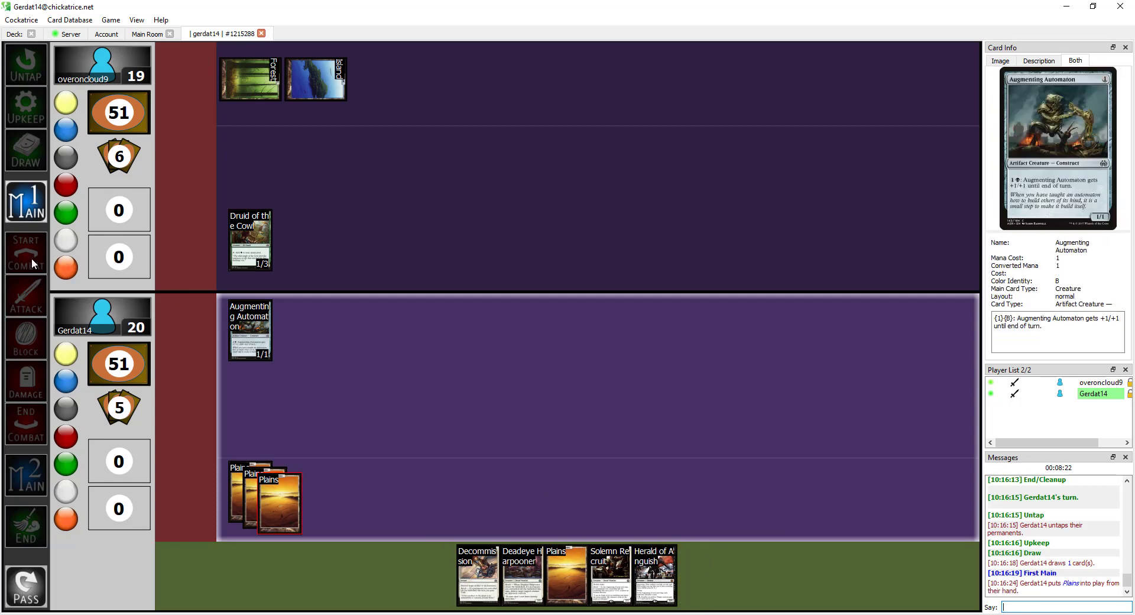
- Start combat with Augmenting Automaton, cast Deadeye Harpooner and end the turn
left_click(25, 297)
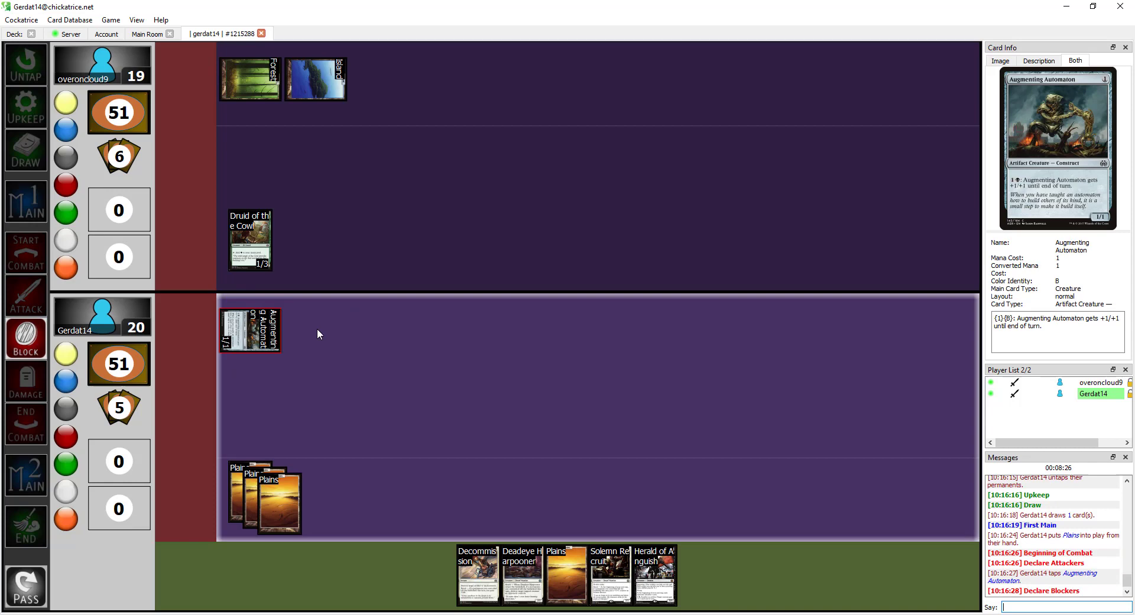
mouse_move(250, 240)
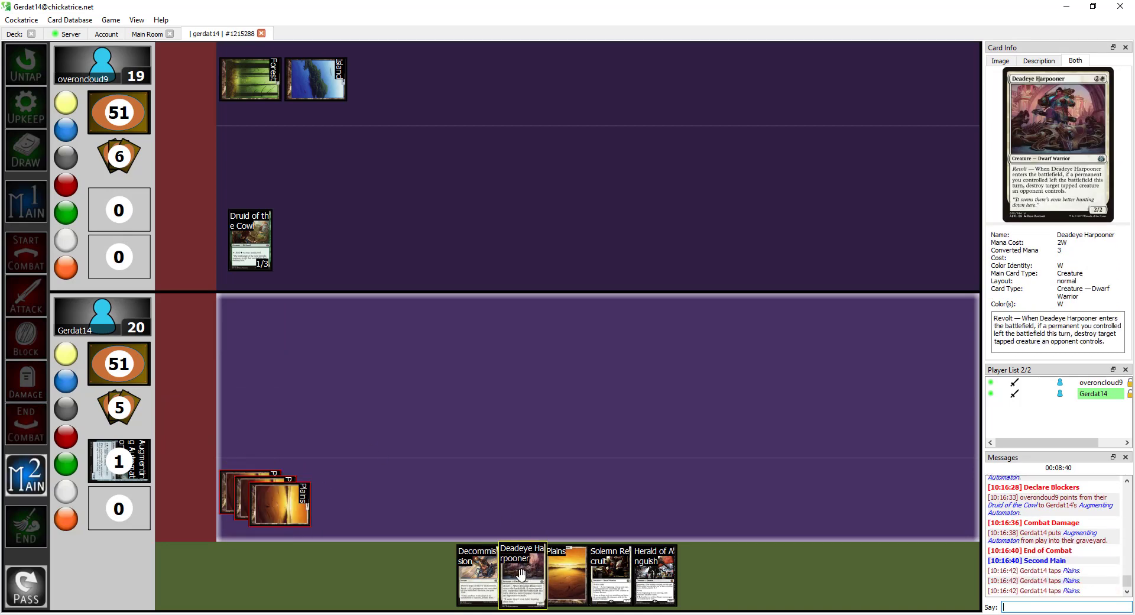
left_click(522, 573)
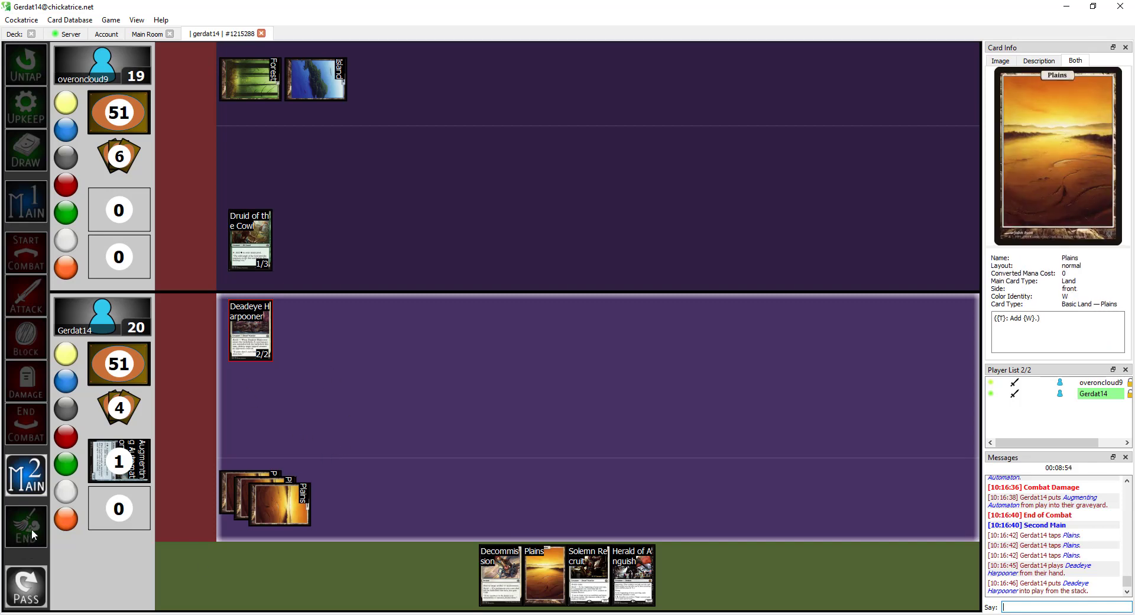
left_click(25, 526)
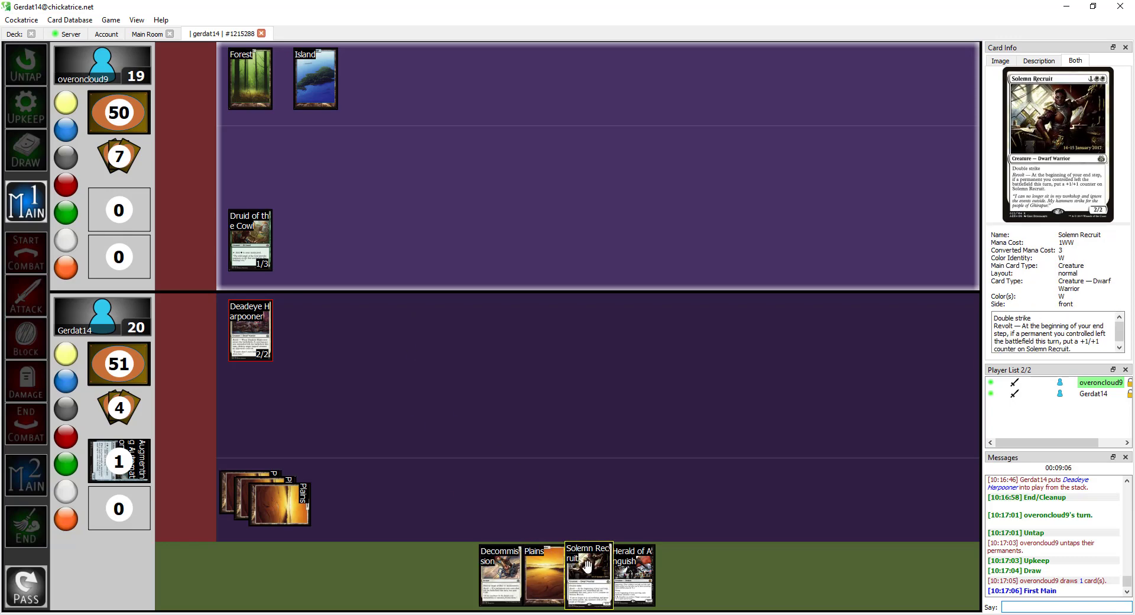
mouse_move(384, 372)
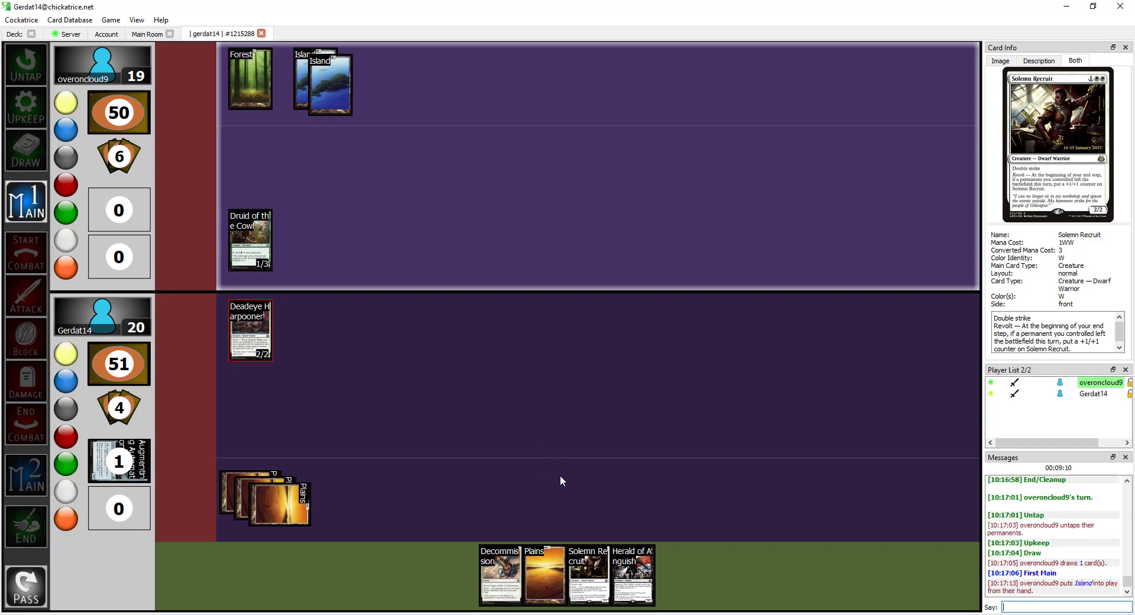
mouse_move(388, 446)
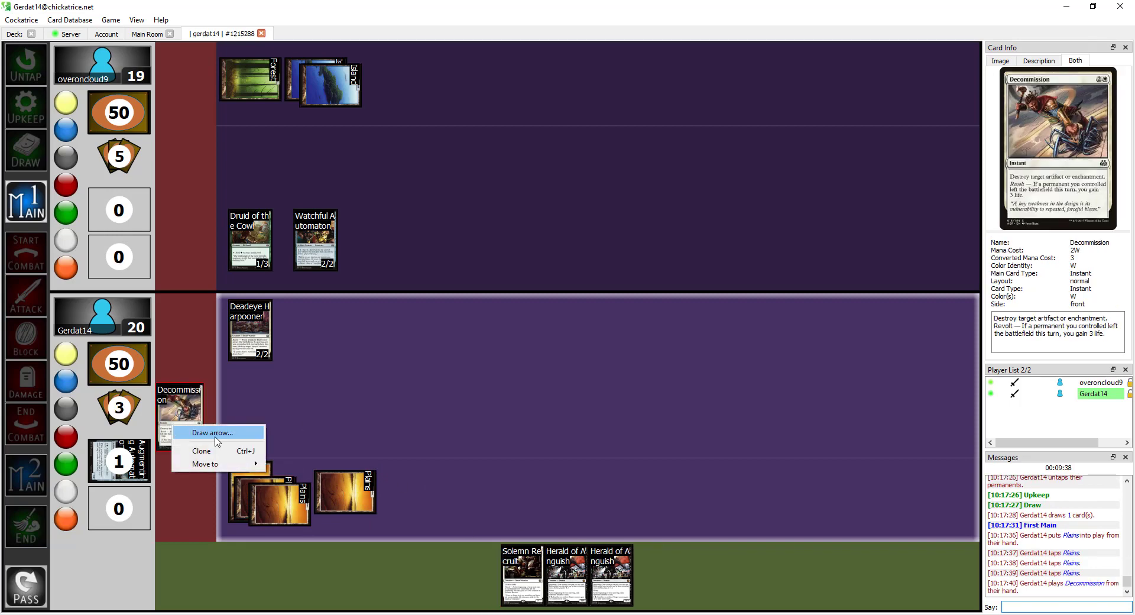
- Point Decommission's arrow at the opponent's Watchful Automaton to destroy it
left_click(212, 433)
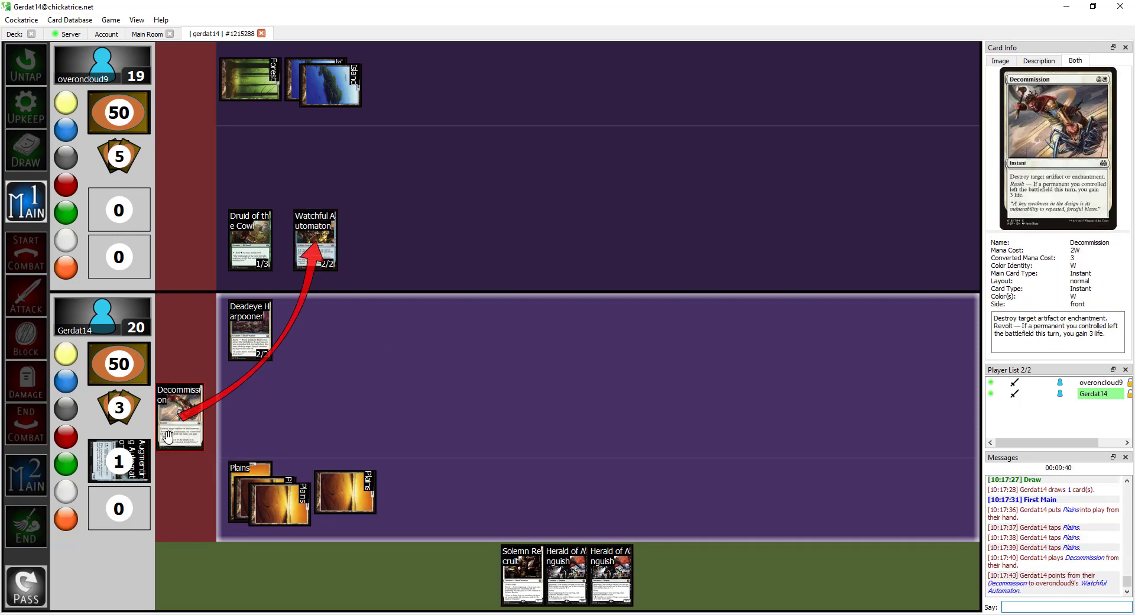
mouse_move(296, 422)
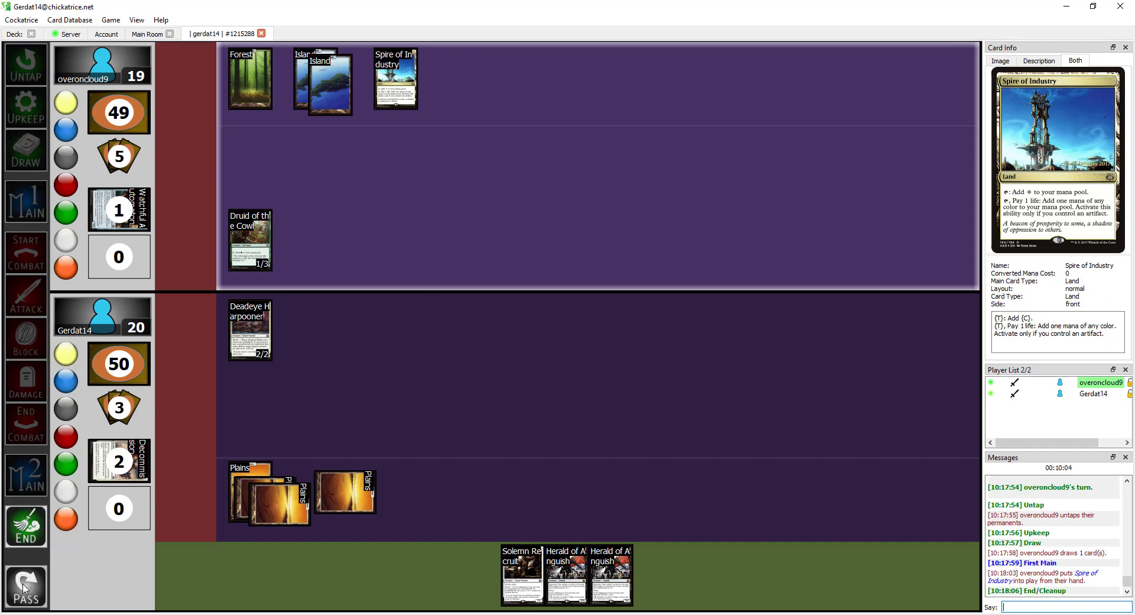
- Let the opponent finish, play a fifth Plains with Solemn Recruit and end the turn
left_click(25, 587)
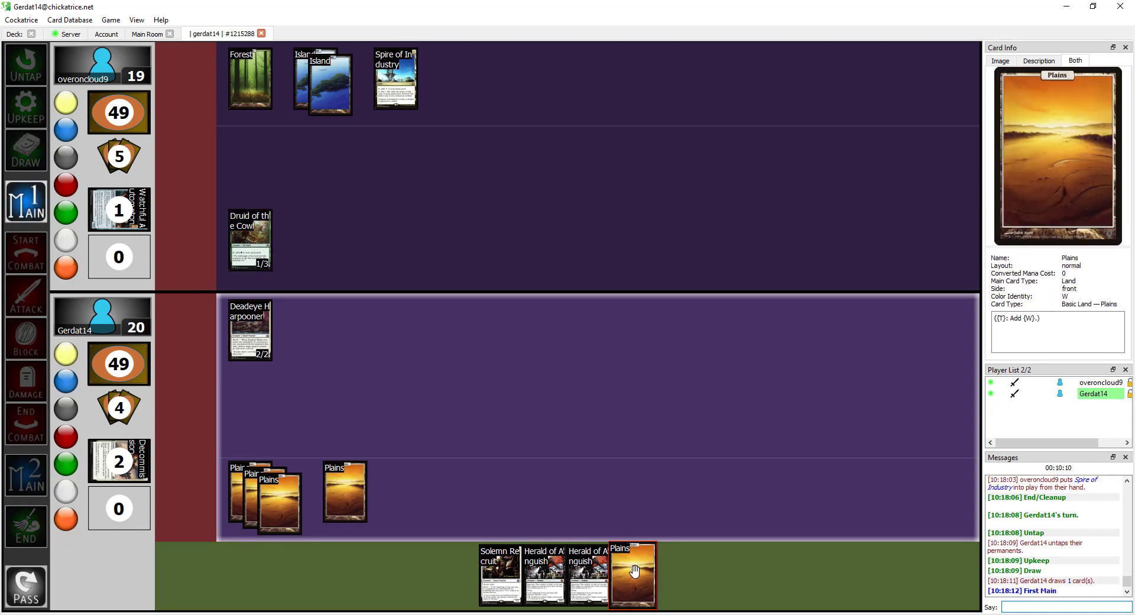
left_click_drag(634, 575, 344, 492)
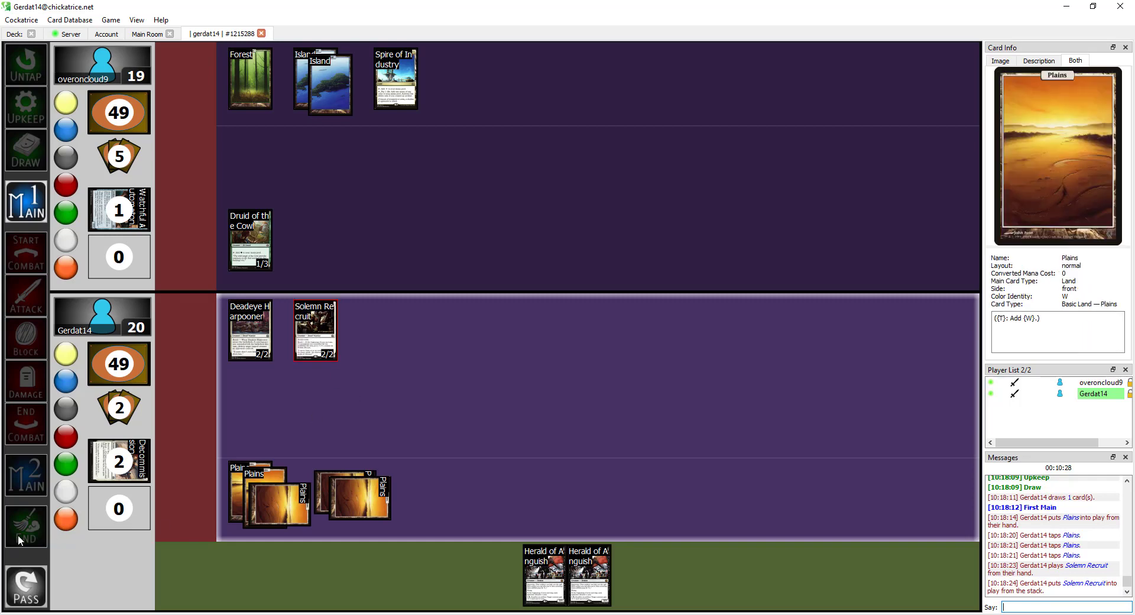
left_click(25, 525)
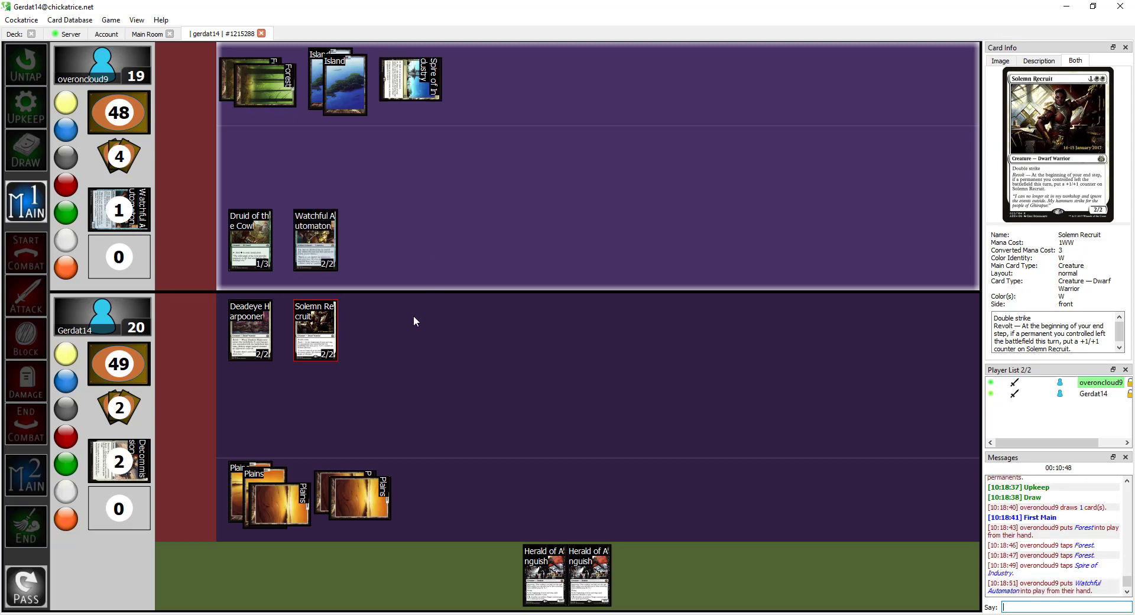
- Wait out the opponent's turn so yours begins with Inspiring Roar drawn
left_click(315, 239)
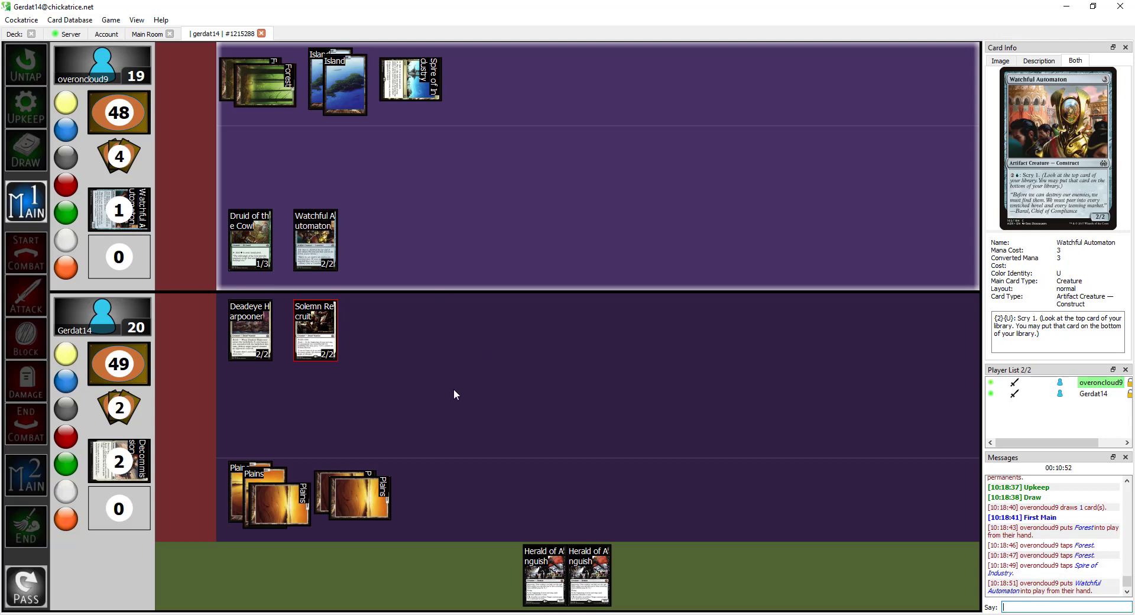
mouse_move(396, 398)
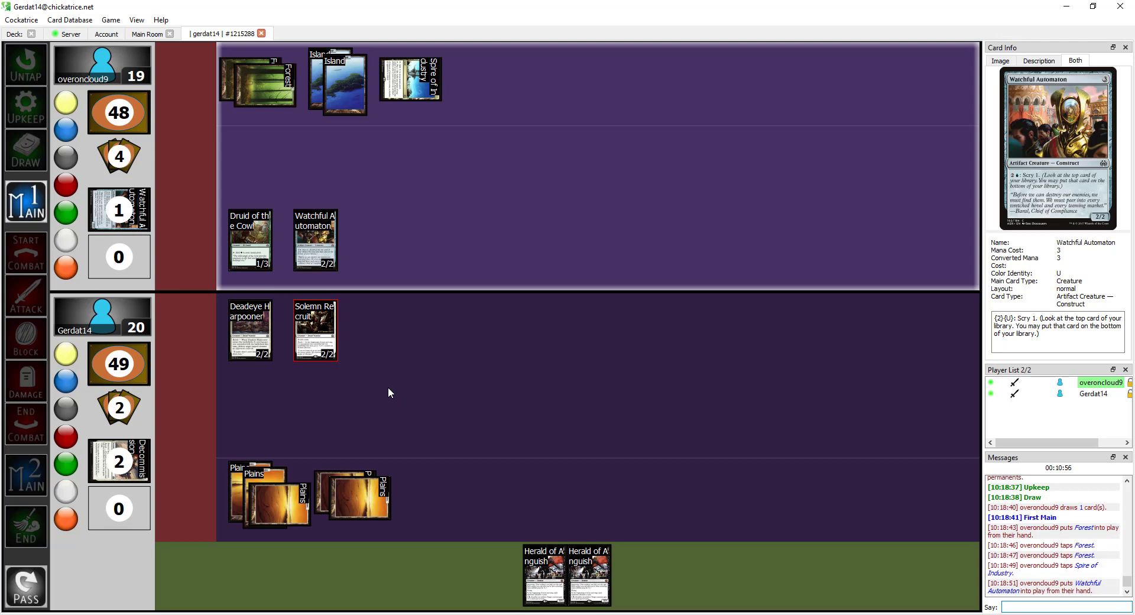
mouse_move(393, 296)
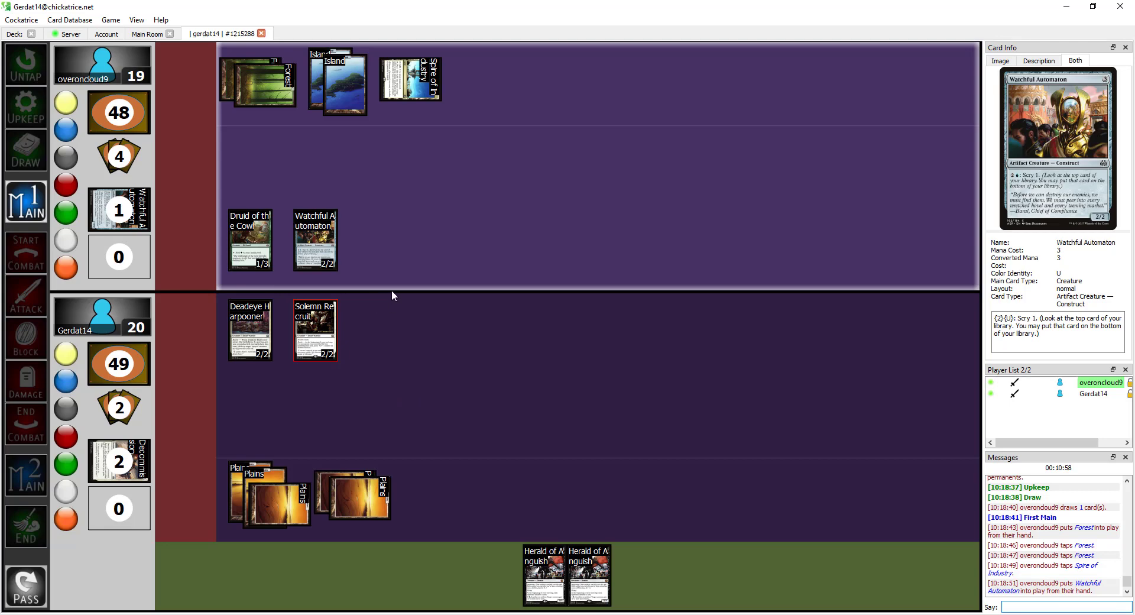
mouse_move(389, 247)
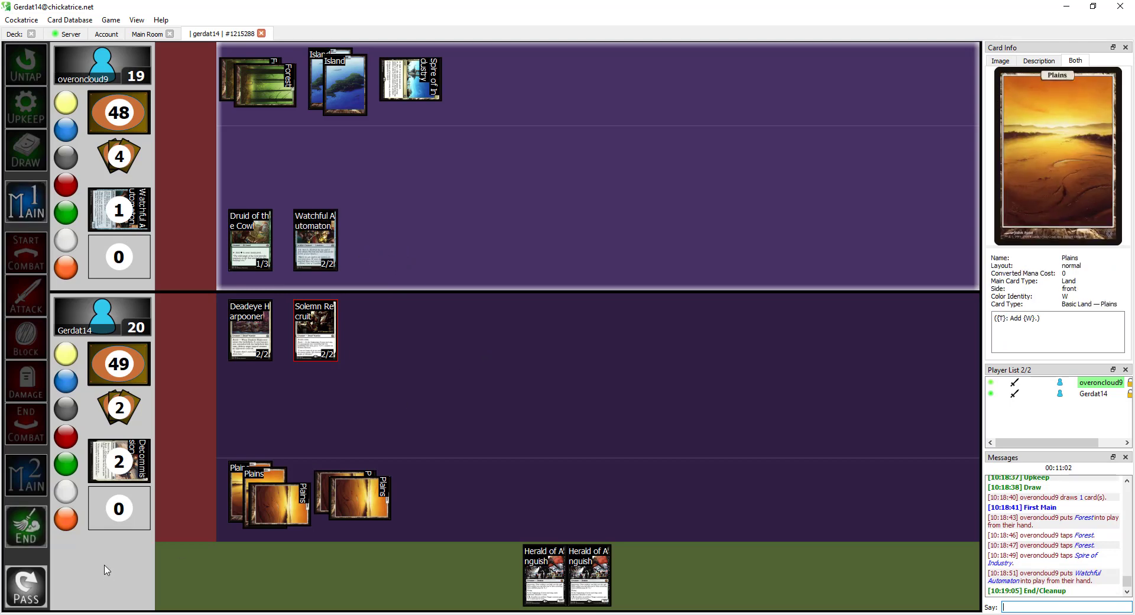
mouse_move(33, 587)
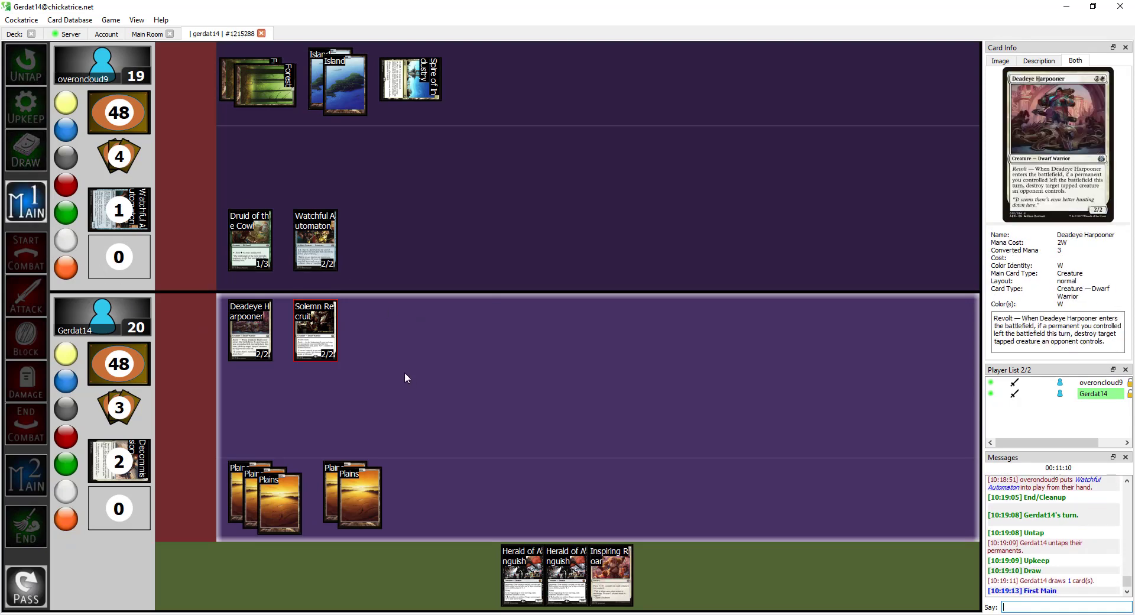
mouse_move(609, 575)
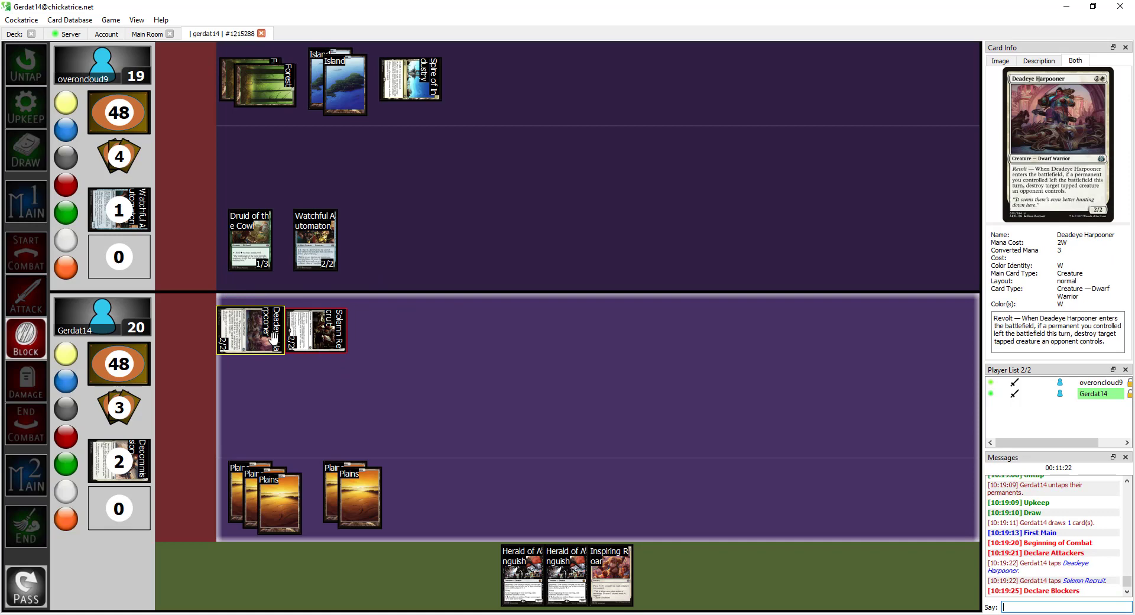
- Put a red counter on Deadeye Harpooner, then return Inspiring Roar from the stack to hand
left_click(315, 330)
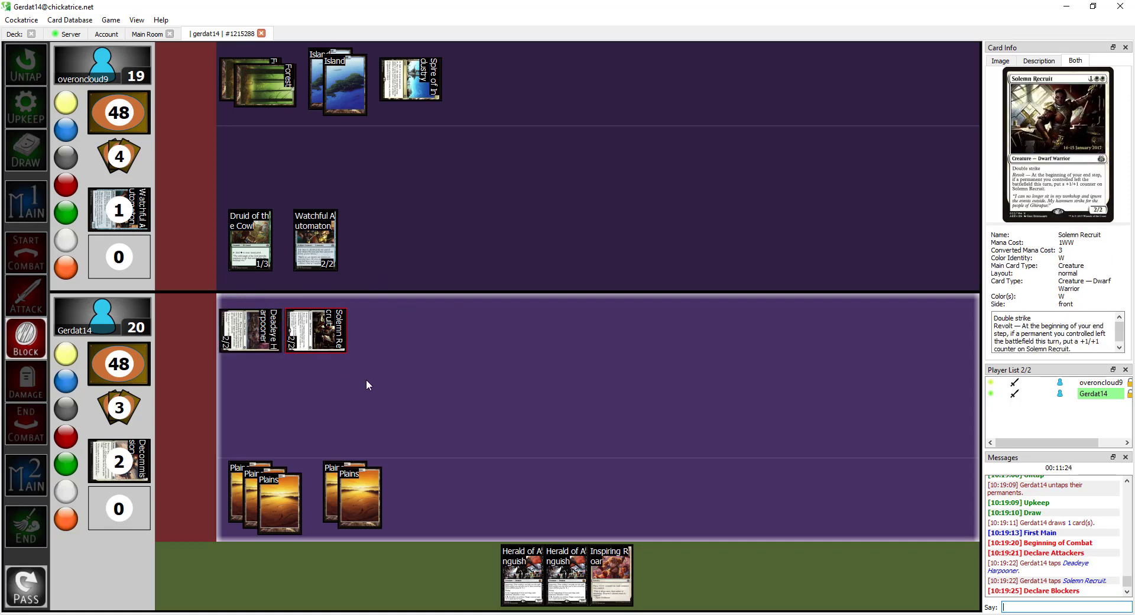
mouse_move(356, 388)
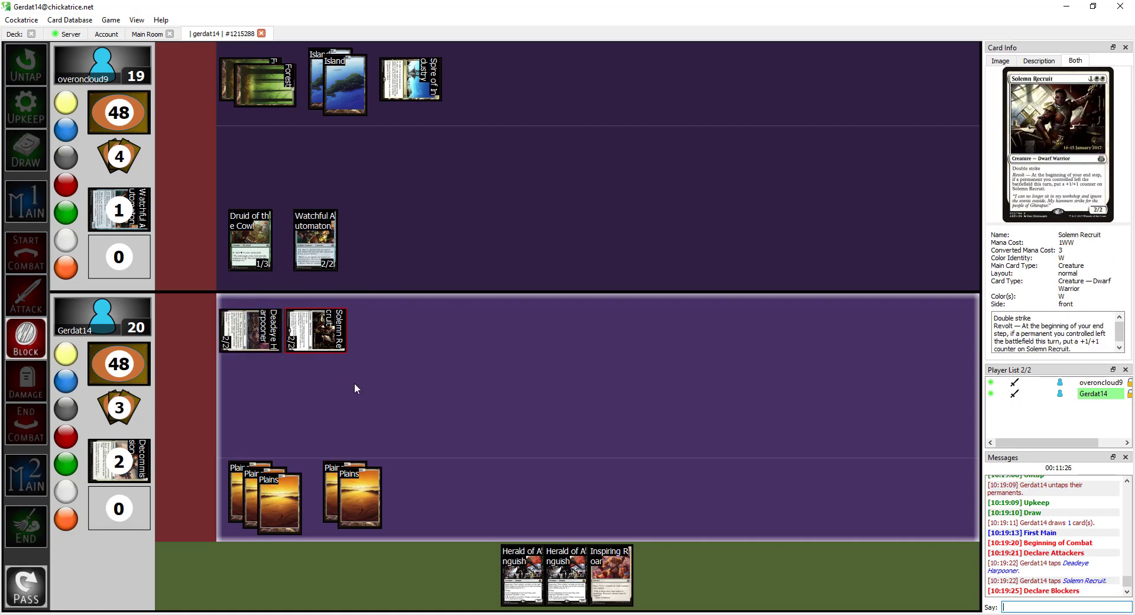
mouse_move(332, 391)
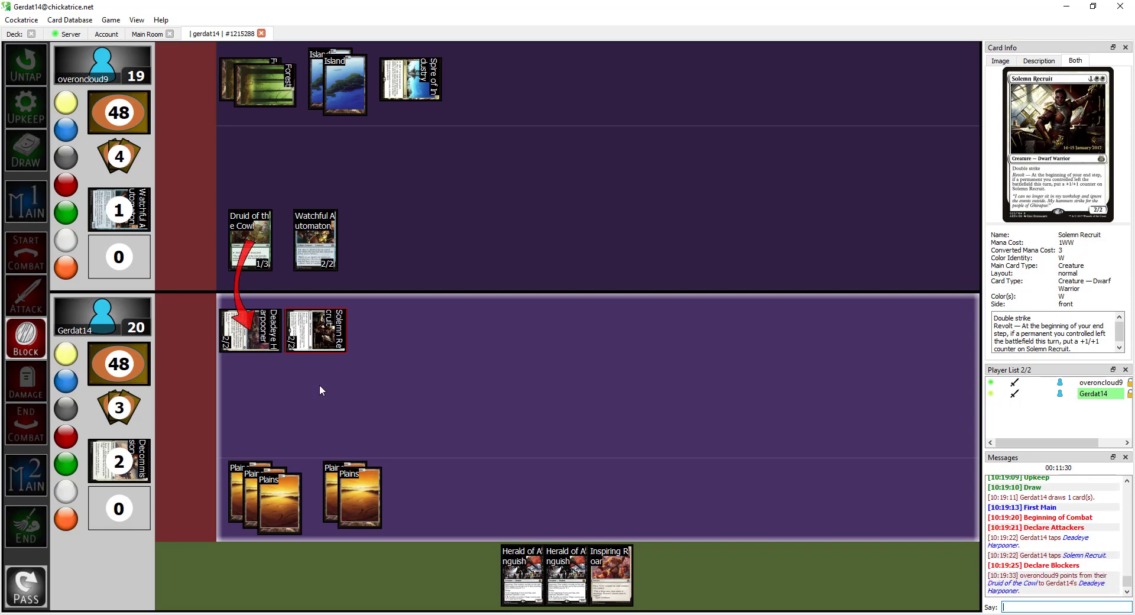
mouse_move(333, 384)
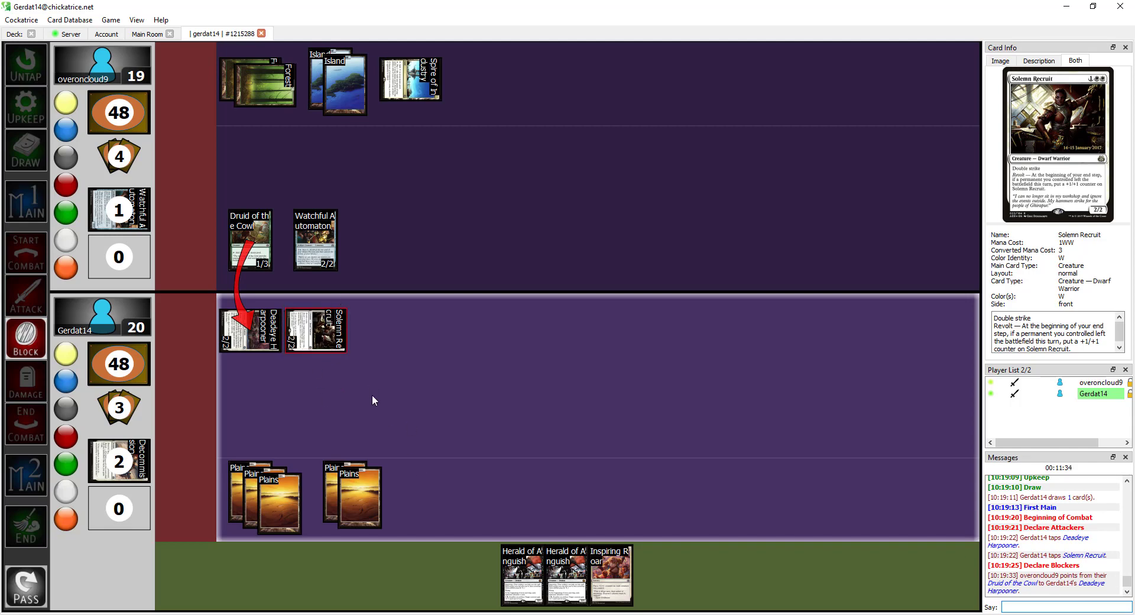
left_click(344, 484)
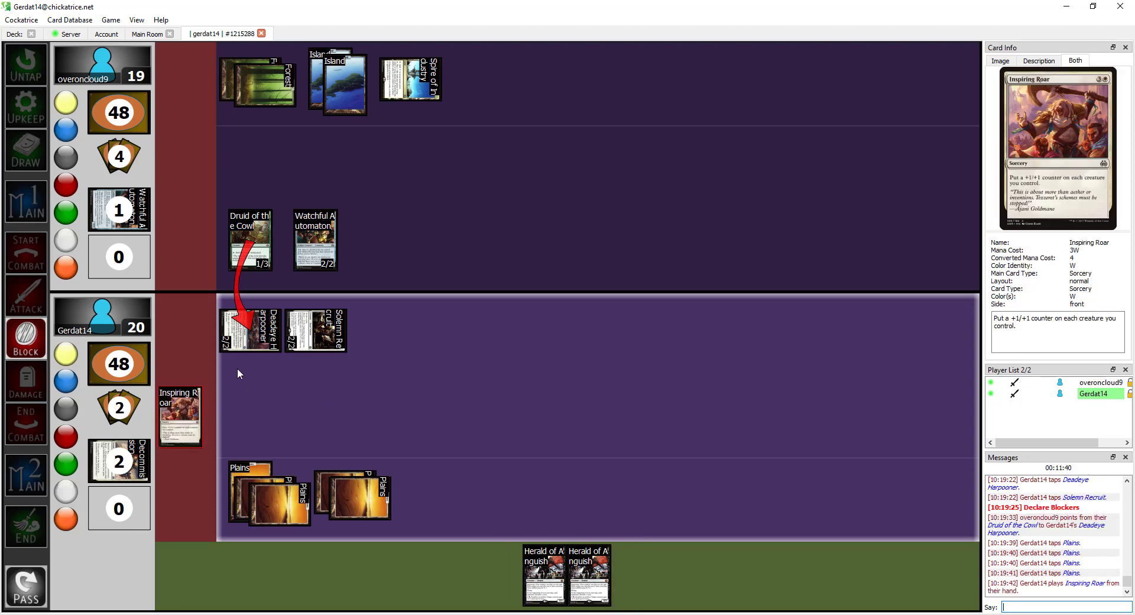
right_click(250, 326)
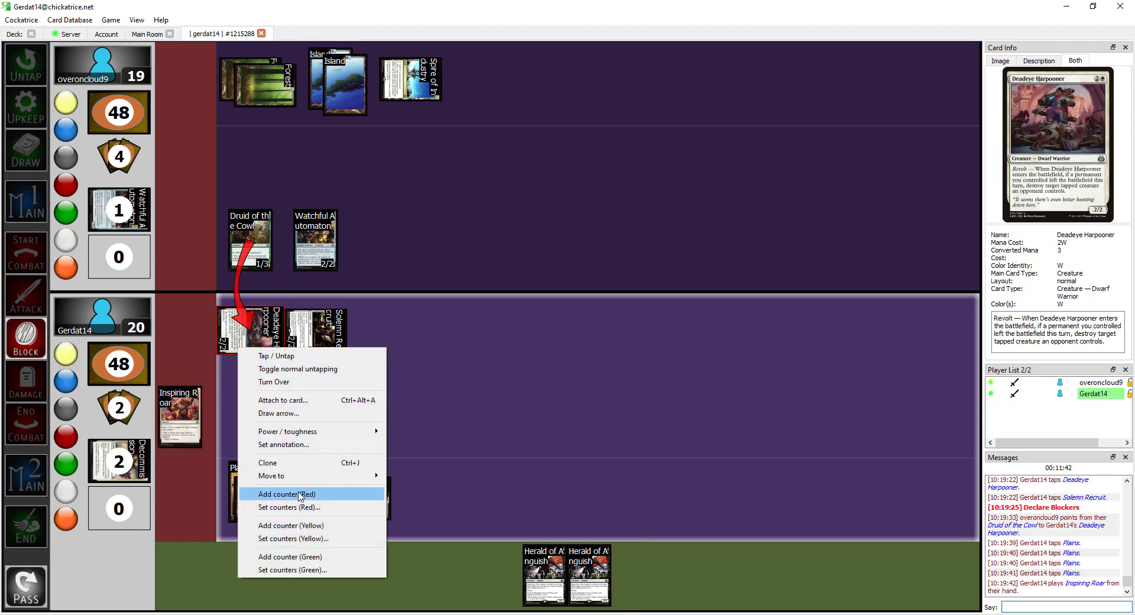
left_click(288, 495)
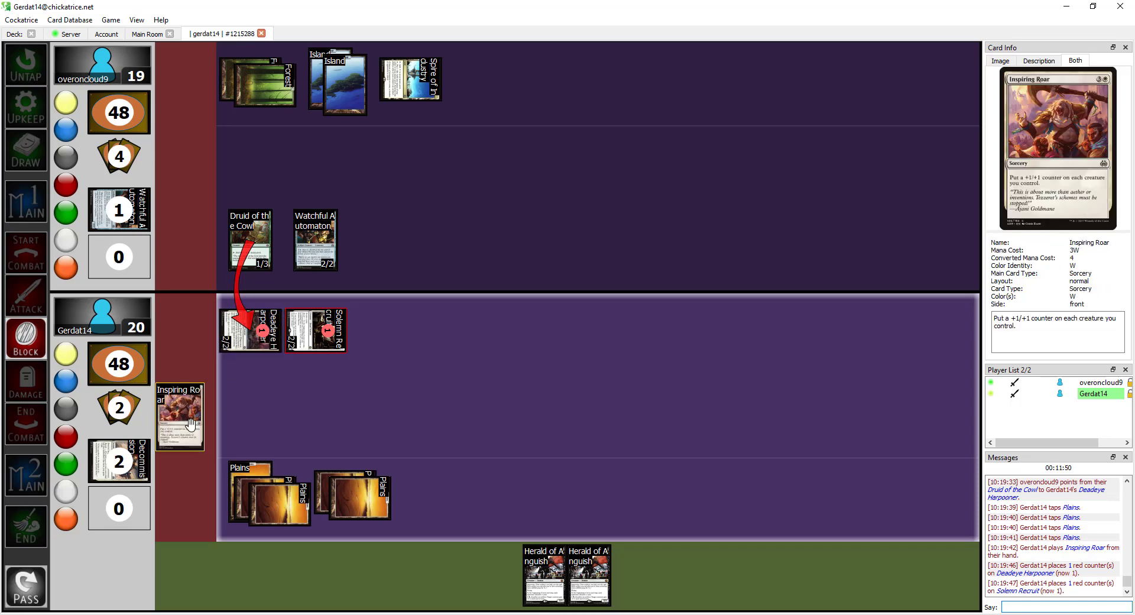
left_click_drag(179, 416, 474, 526)
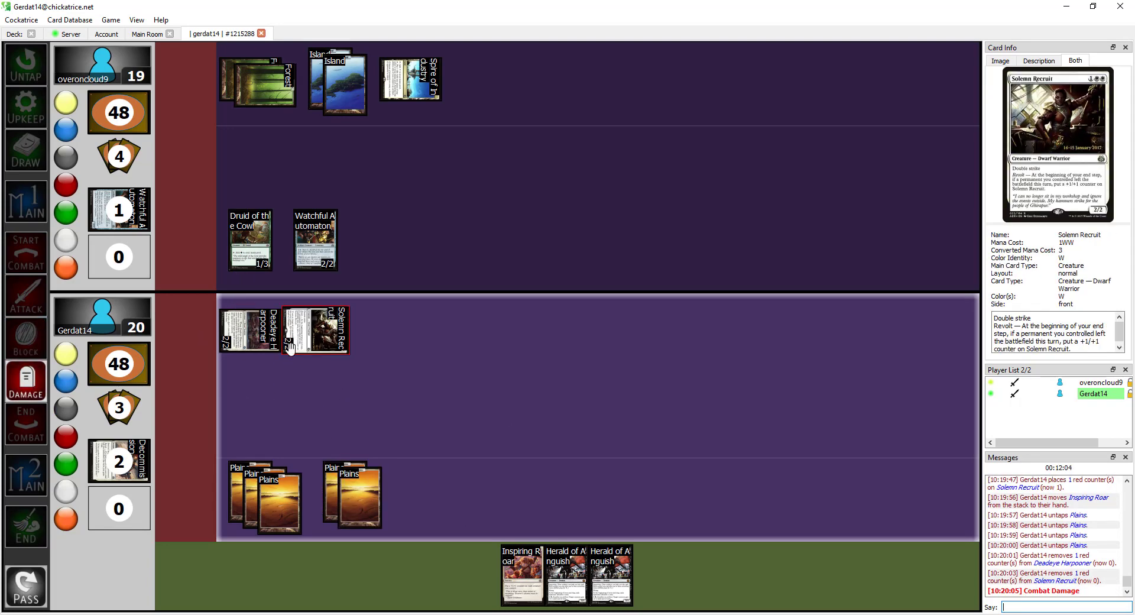
mouse_move(410, 79)
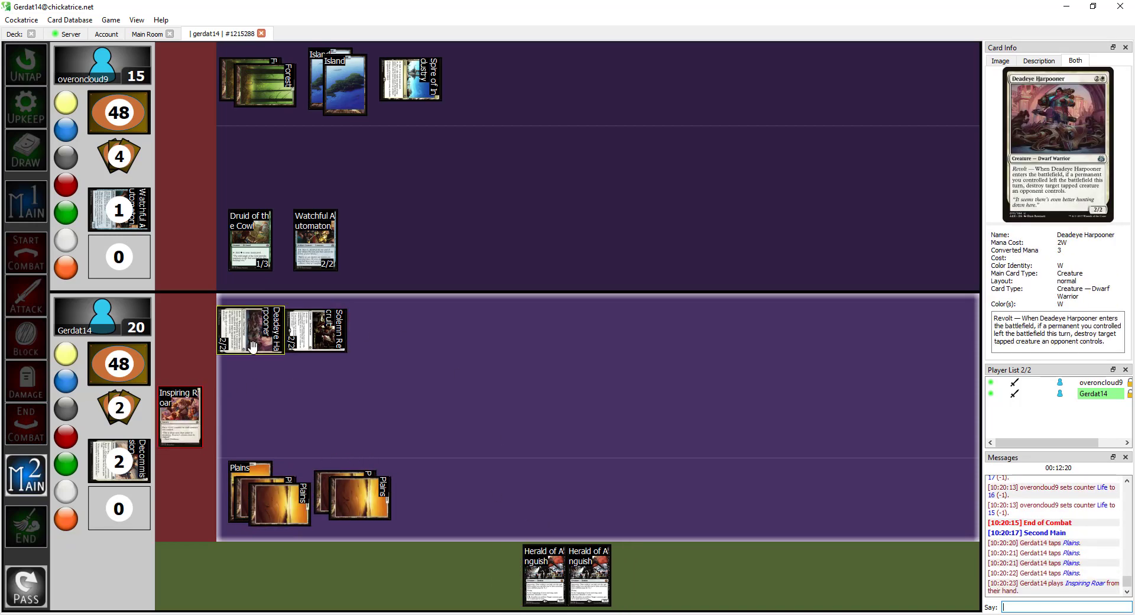
- Add a red counter to Deadeye Harpooner for Inspiring Roar, then remove it after Negate
right_click(250, 330)
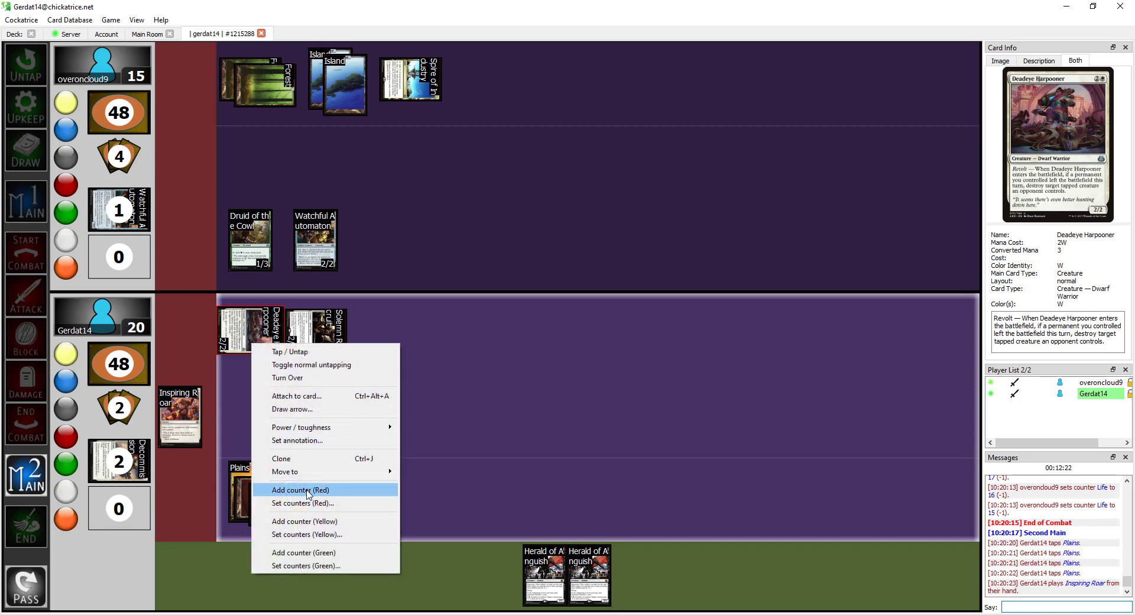
left_click(300, 490)
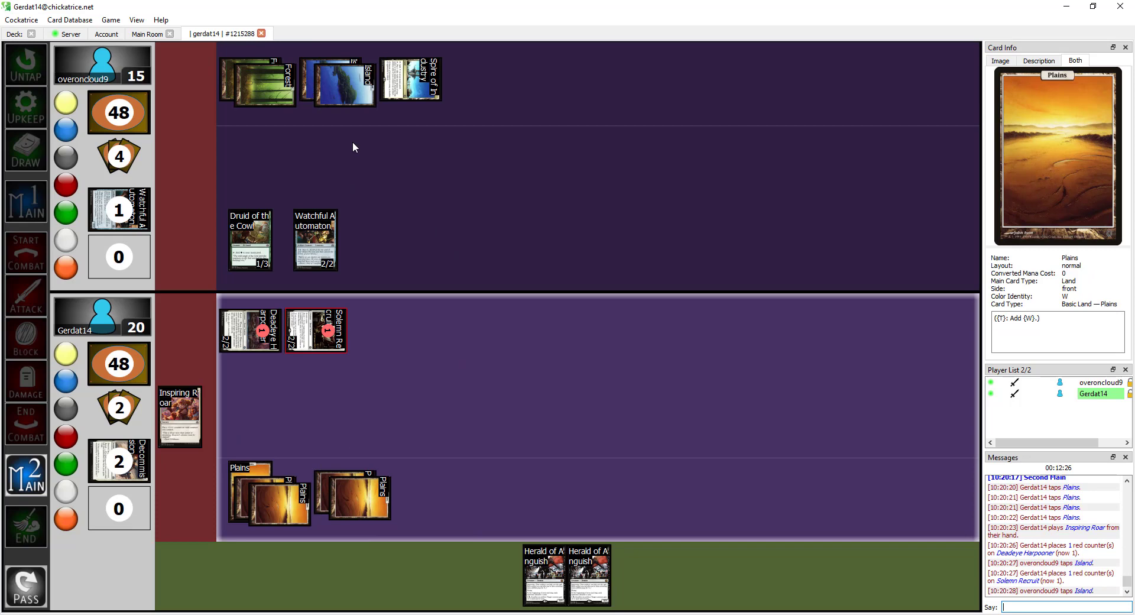
mouse_move(389, 198)
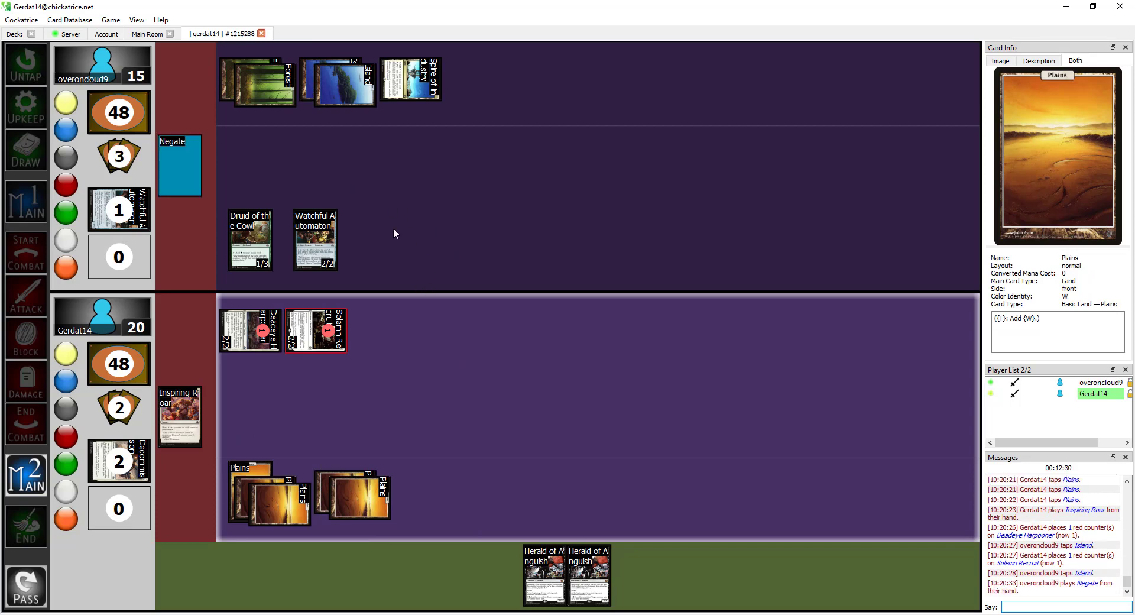
mouse_move(179, 165)
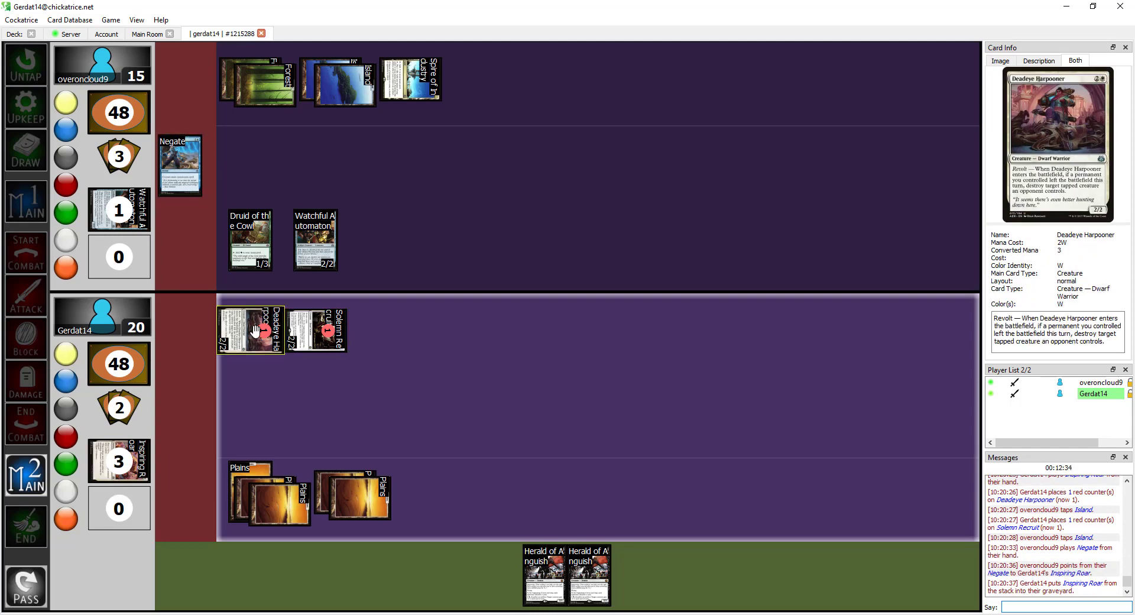
right_click(312, 330)
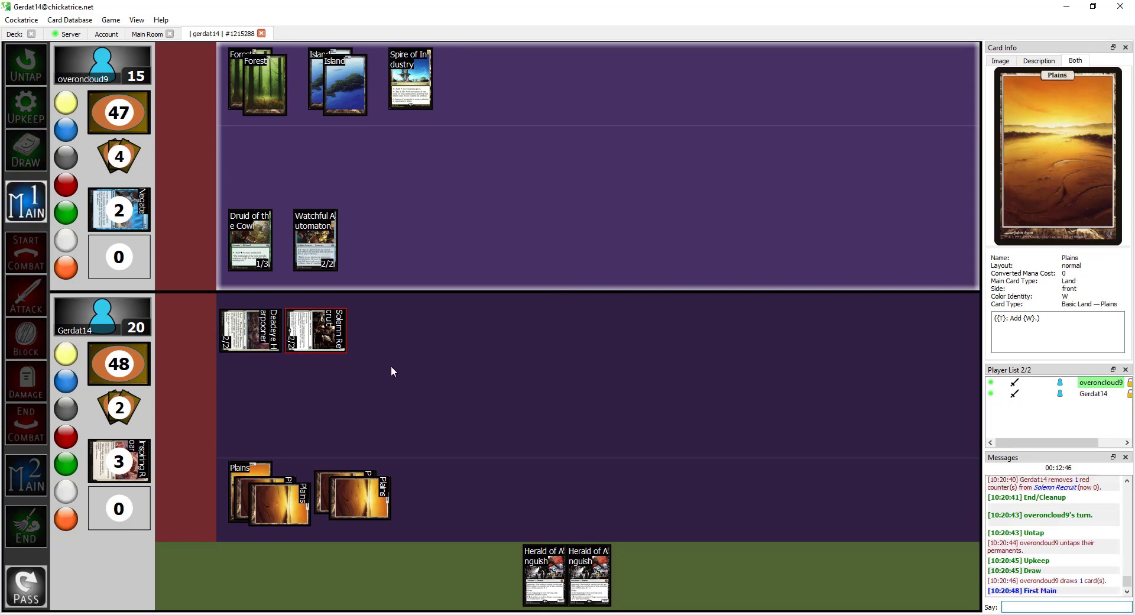
mouse_move(315, 239)
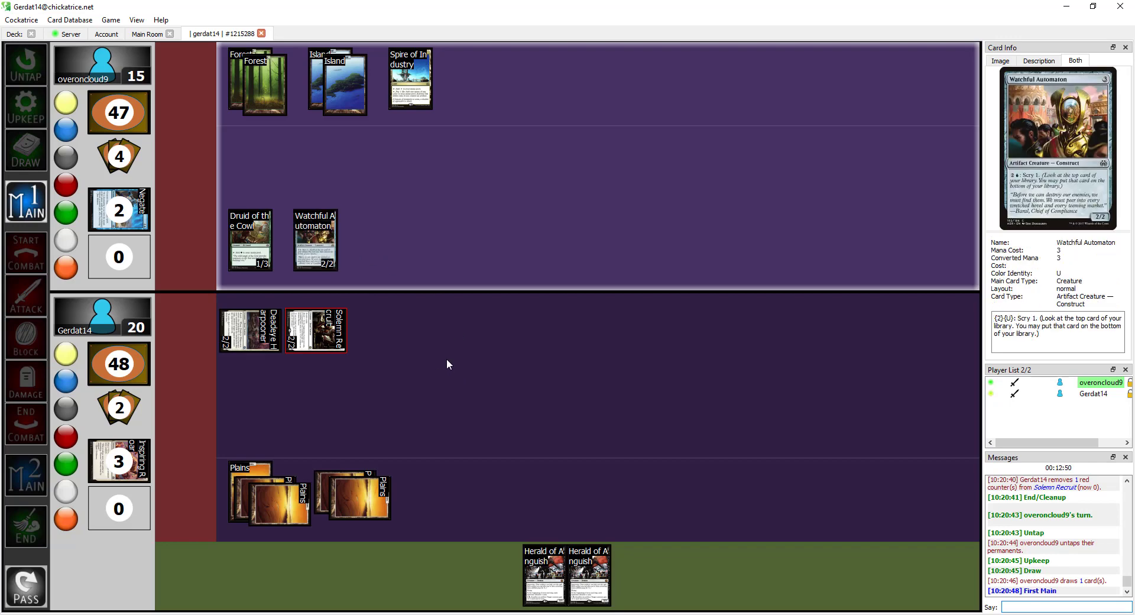
mouse_move(433, 362)
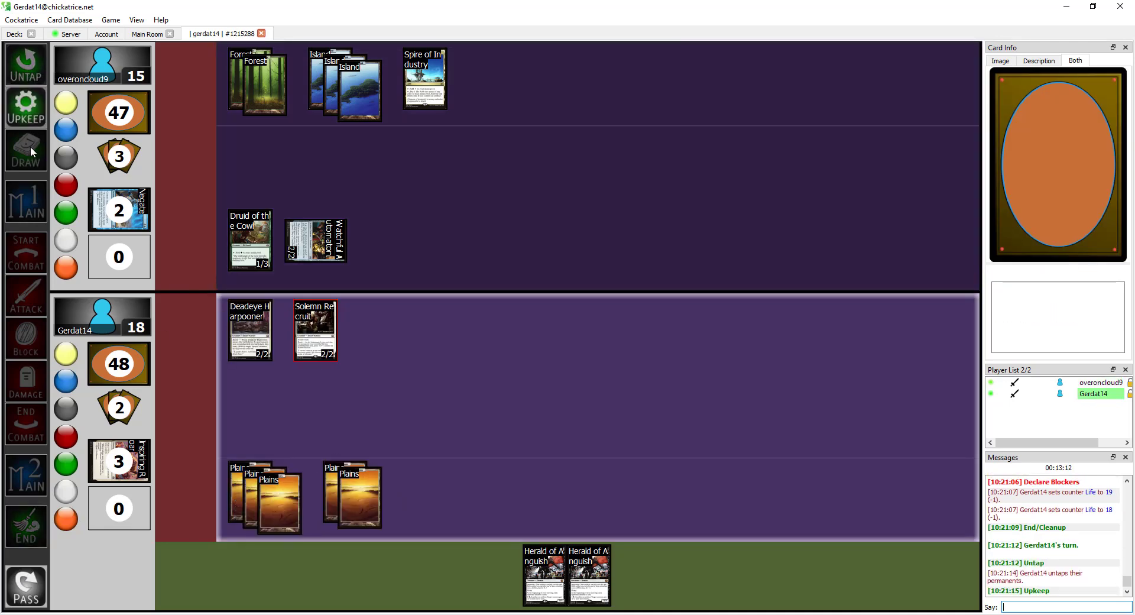
- Draw a card to begin the new turn at 18 life
left_click(27, 150)
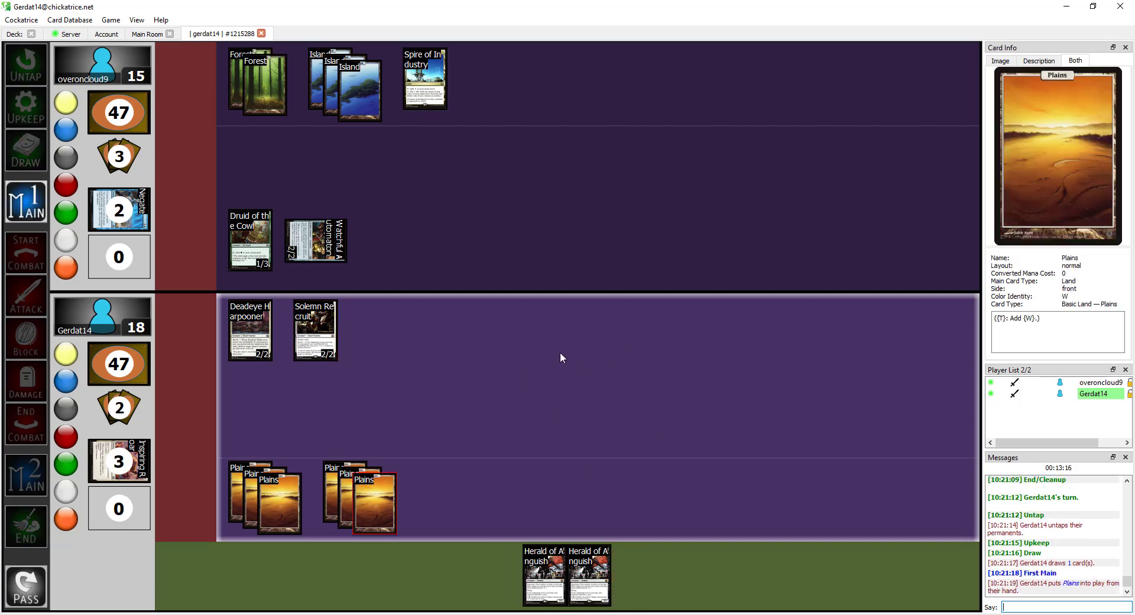
mouse_move(382, 376)
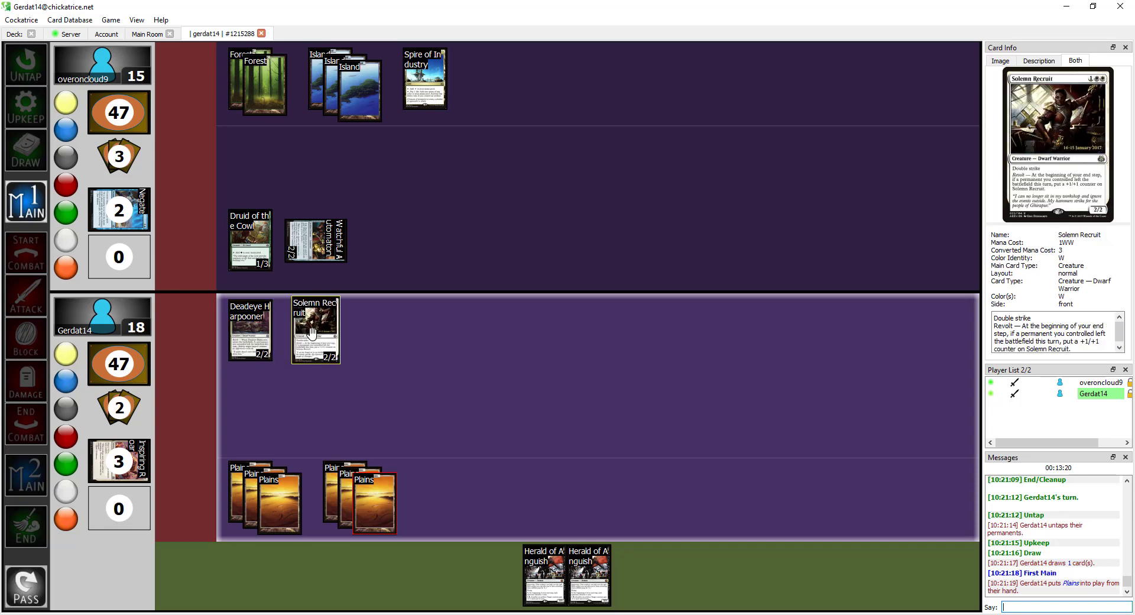
- Advance through beginning of combat to declare Solemn Recruit as an attacker
left_click(24, 253)
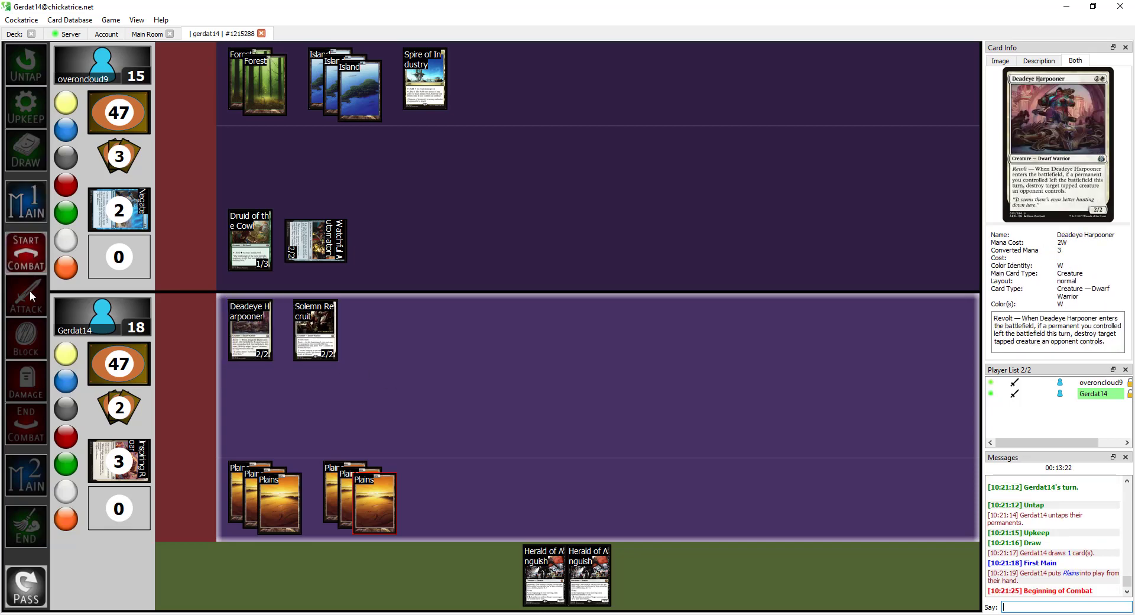
left_click(315, 330)
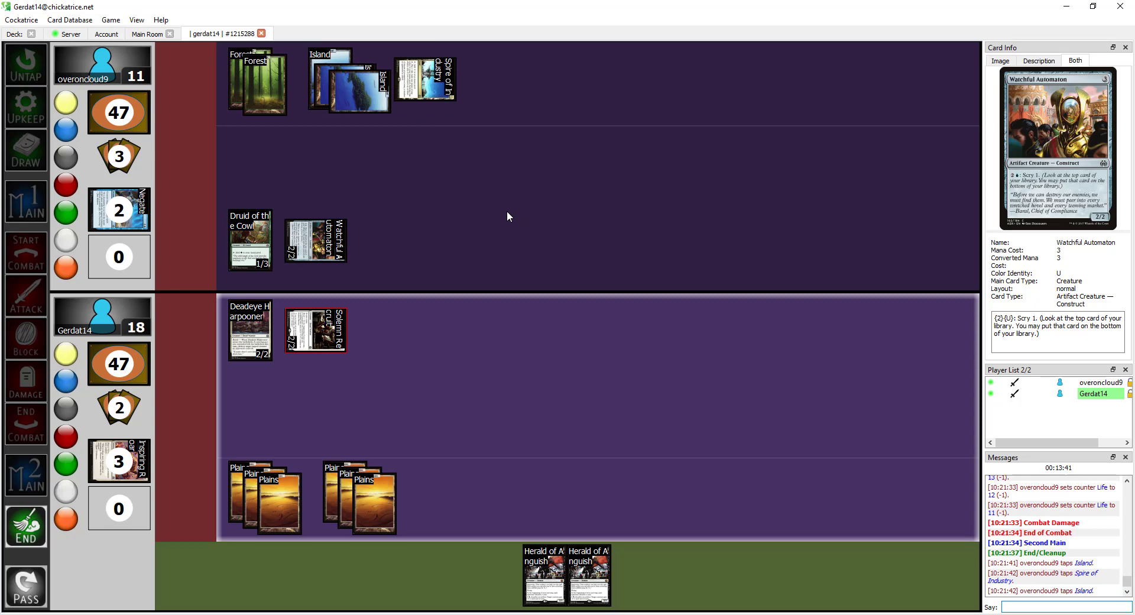
mouse_move(492, 408)
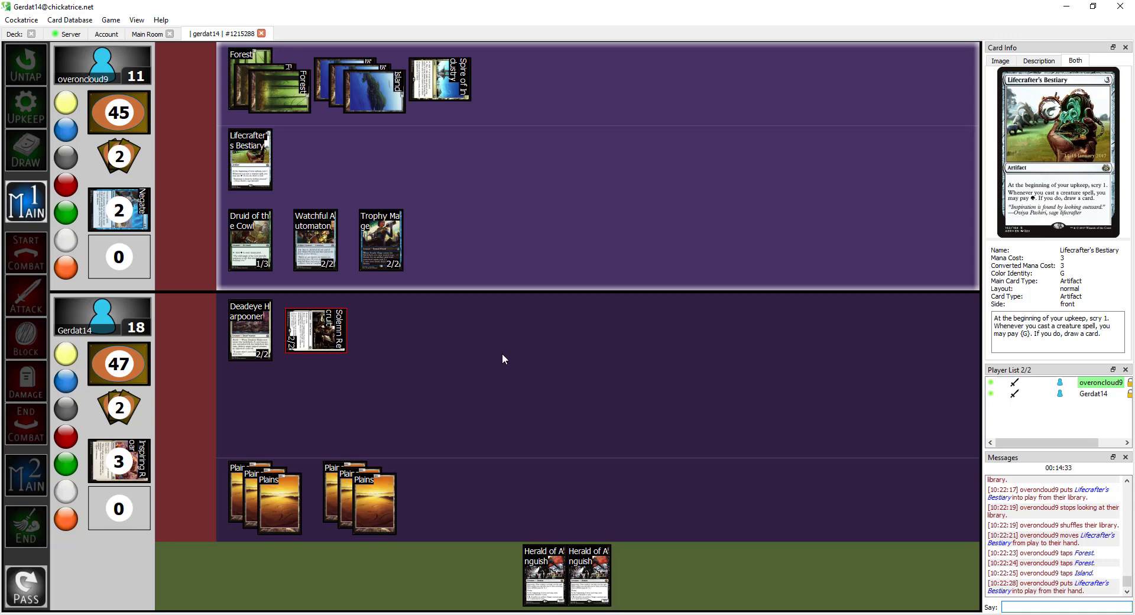
mouse_move(408, 321)
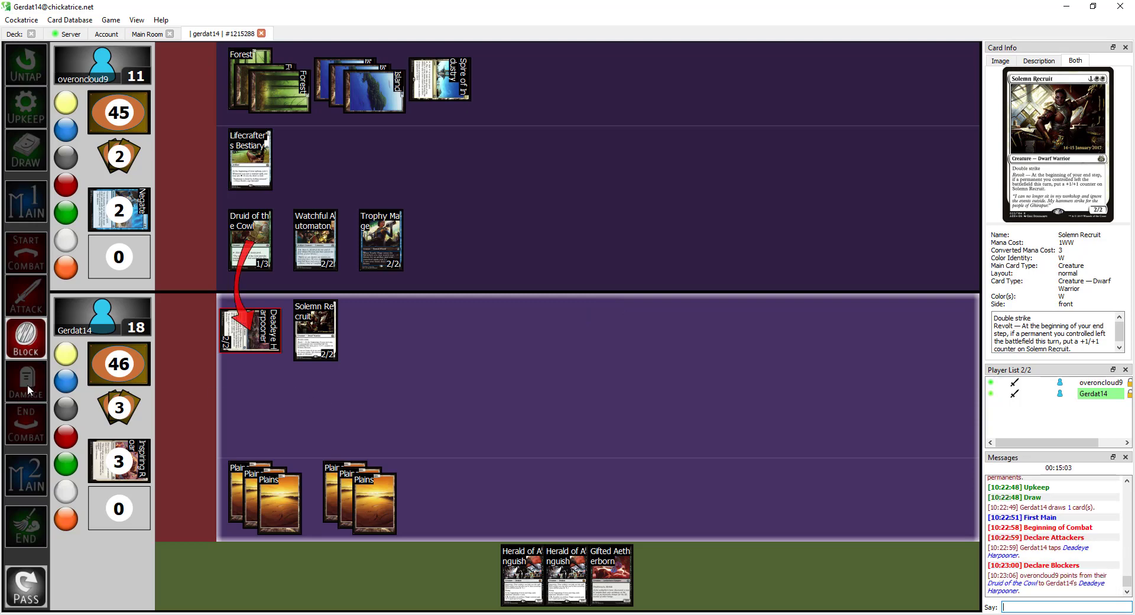
- Resolve combat damage on the blocked Deadeye Harpooner and move on through the phases
left_click(25, 474)
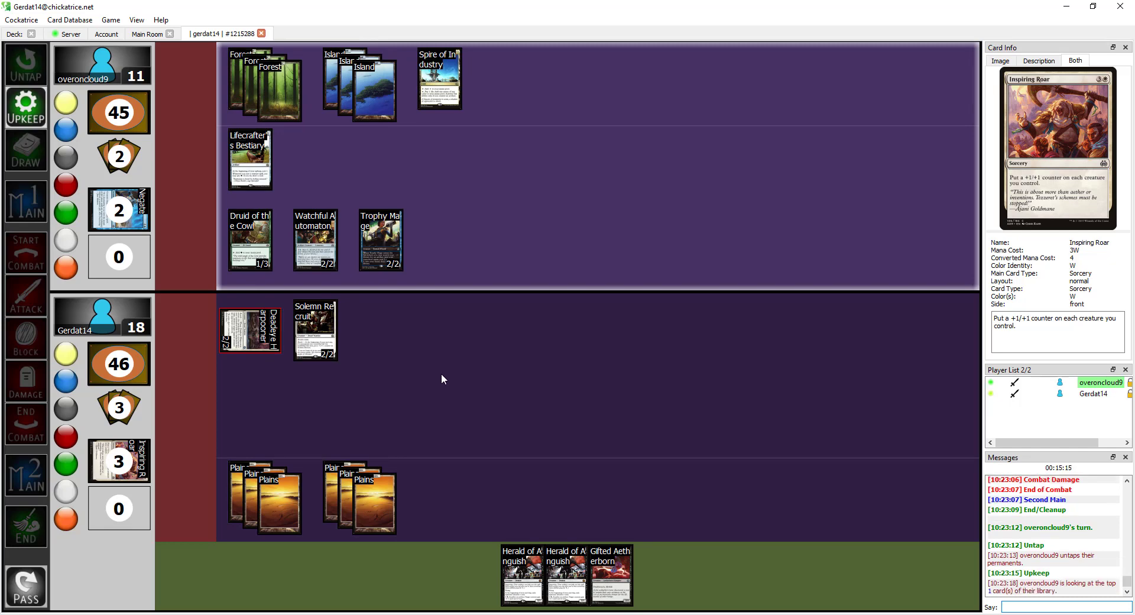
mouse_move(490, 372)
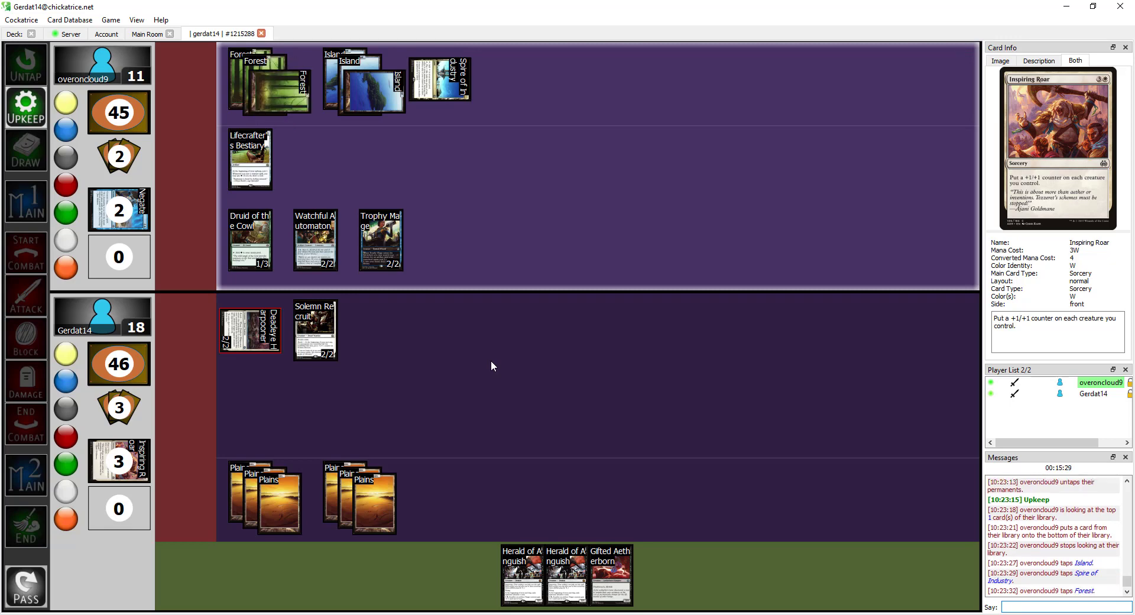
mouse_move(322, 279)
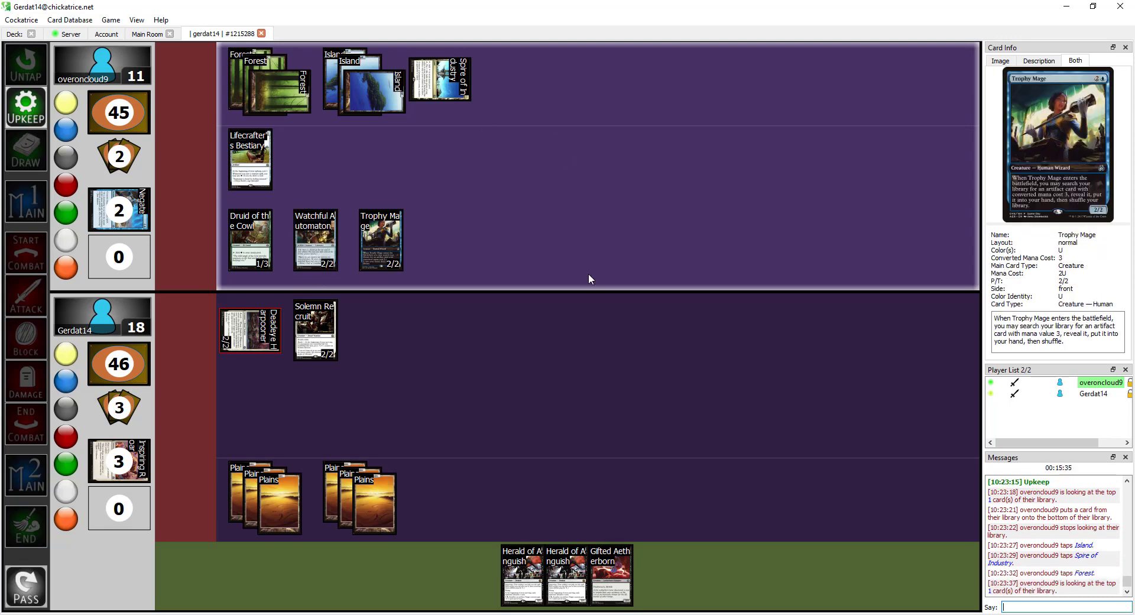
mouse_move(545, 356)
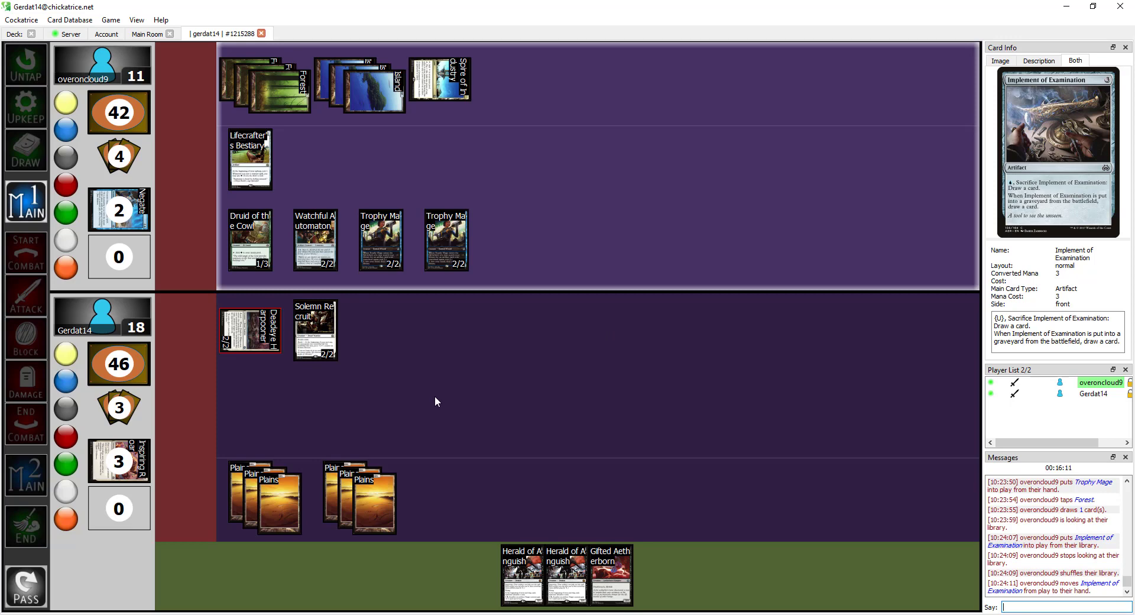
mouse_move(458, 383)
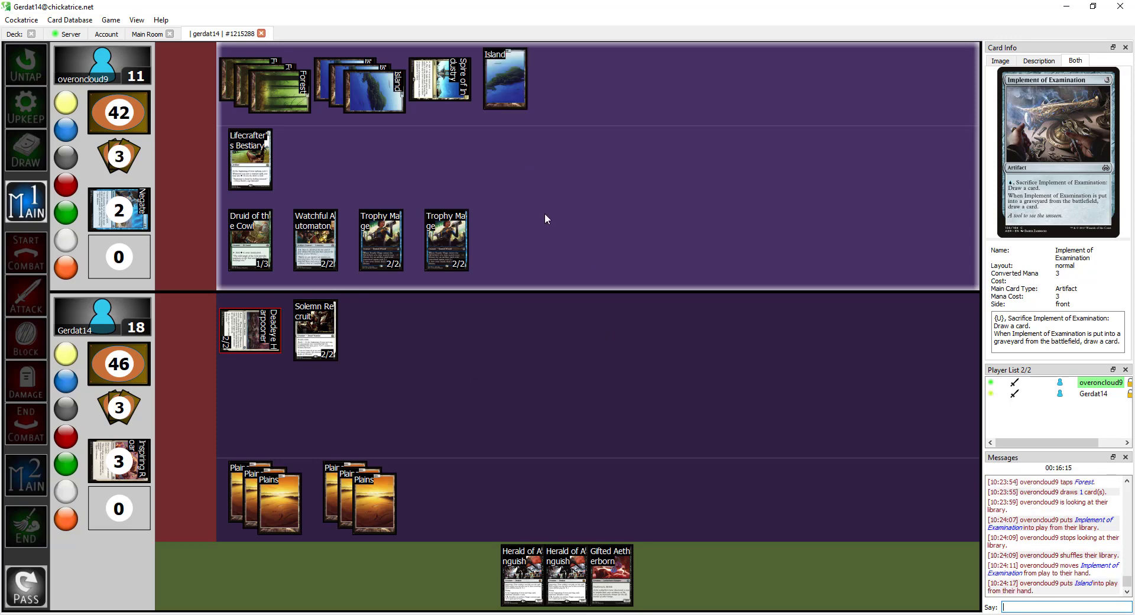
mouse_move(531, 220)
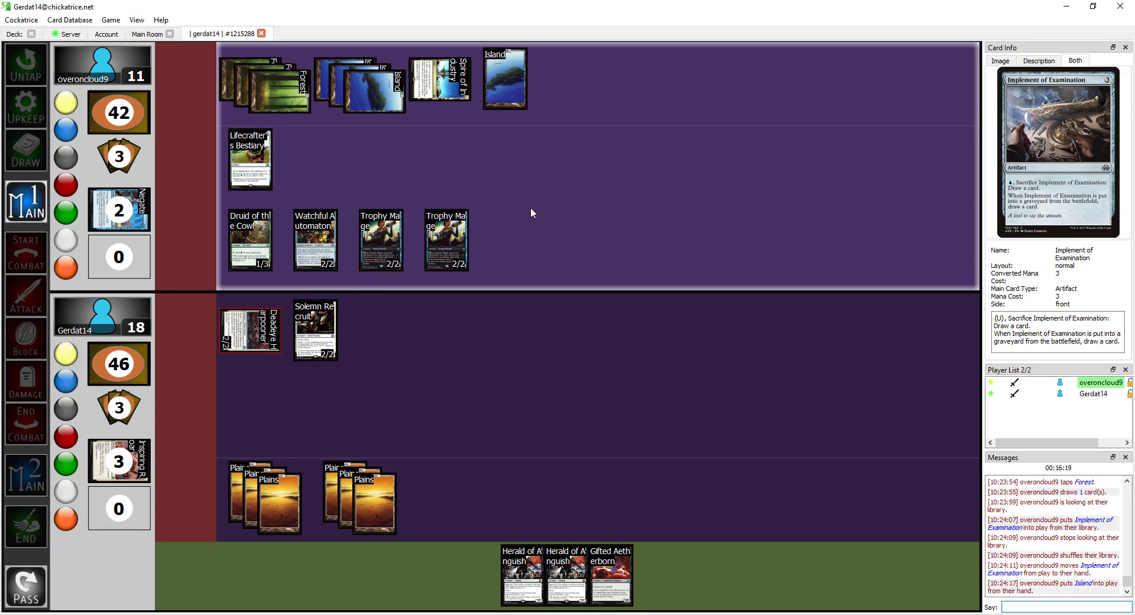
mouse_move(444, 354)
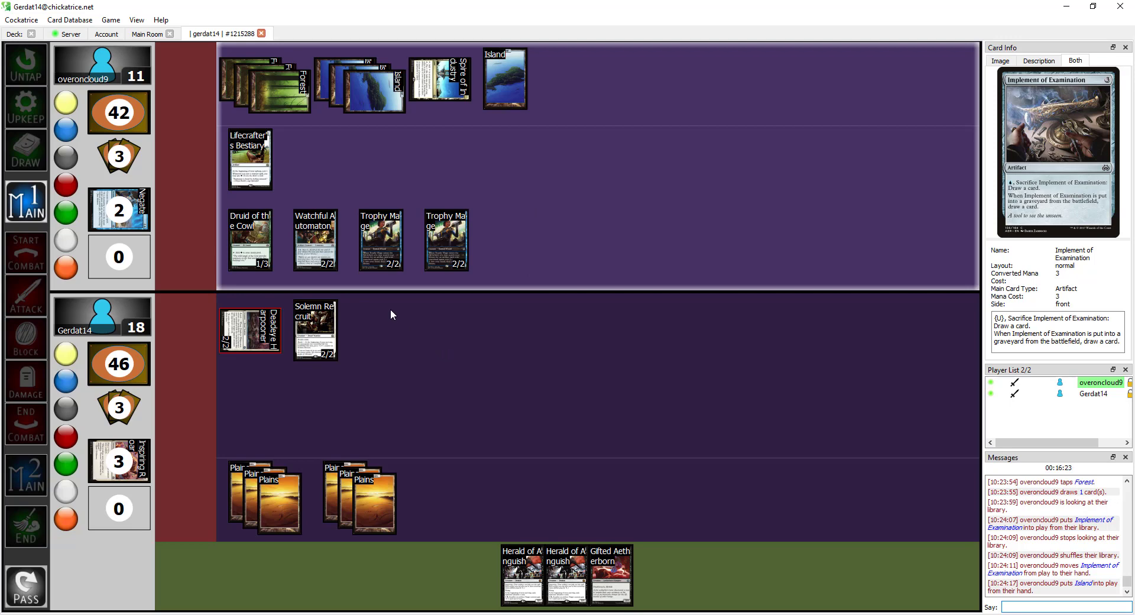
mouse_move(424, 339)
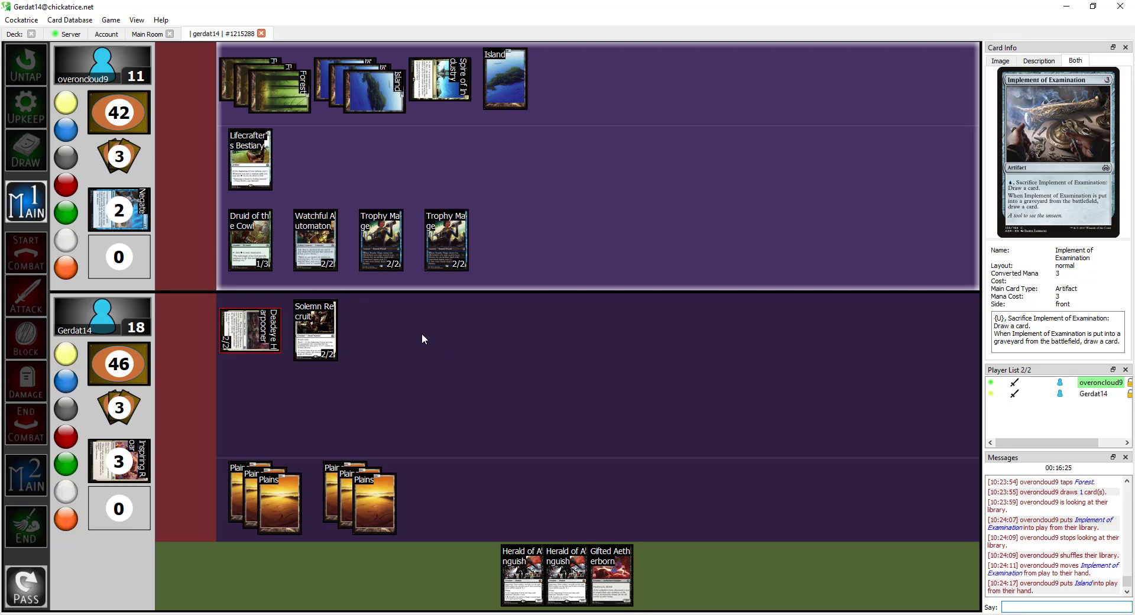
left_click(25, 523)
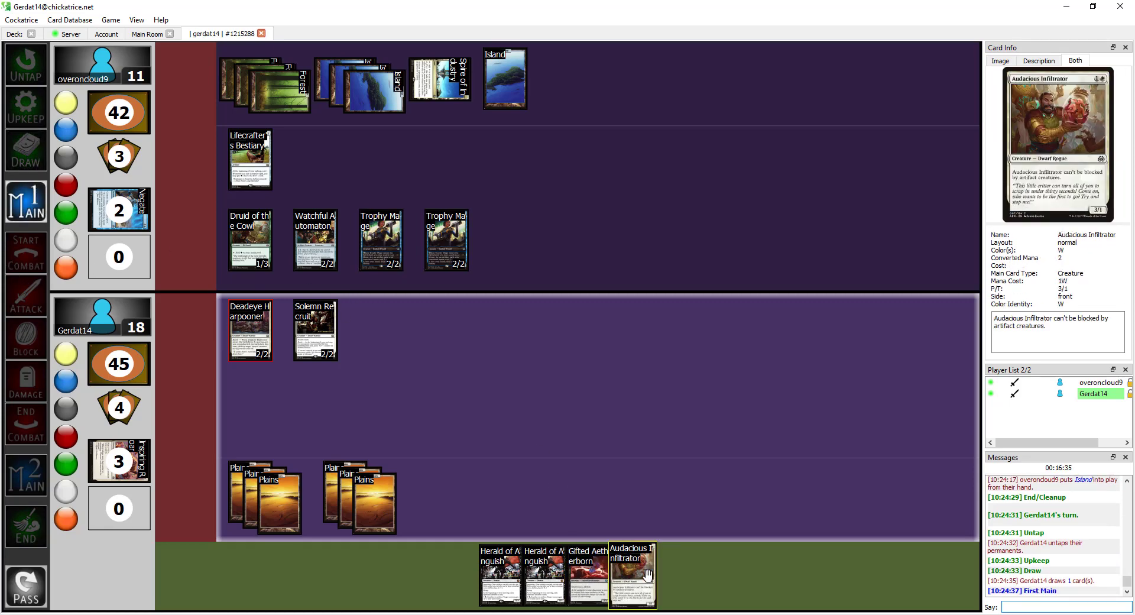
- Cast Audacious Infiltrator from hand and declare Deadeye Harpooner attacking
left_click(279, 501)
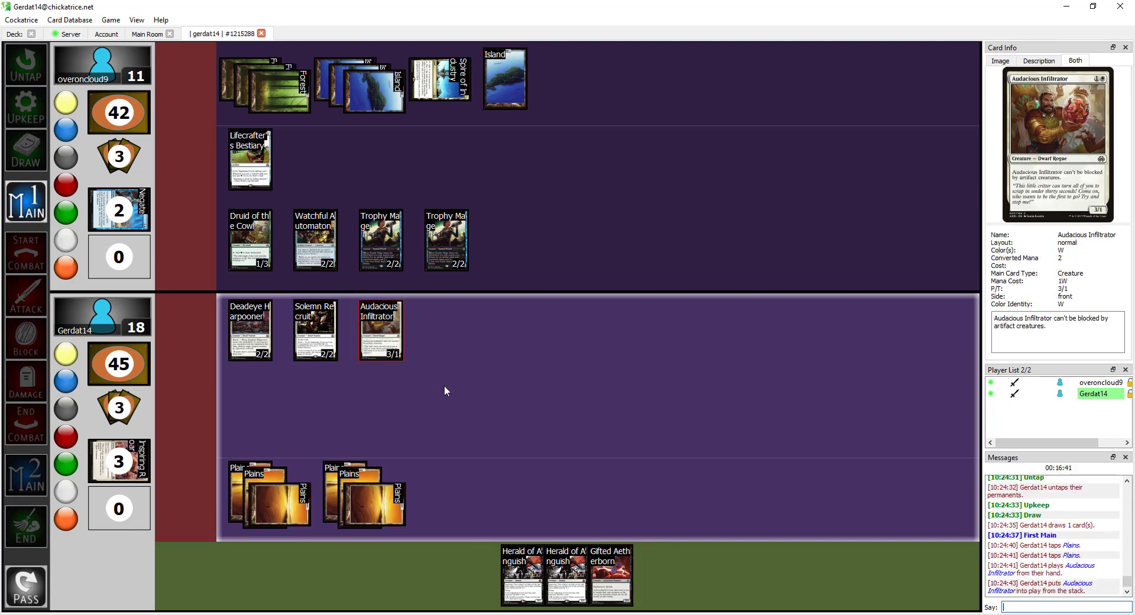
mouse_move(249, 330)
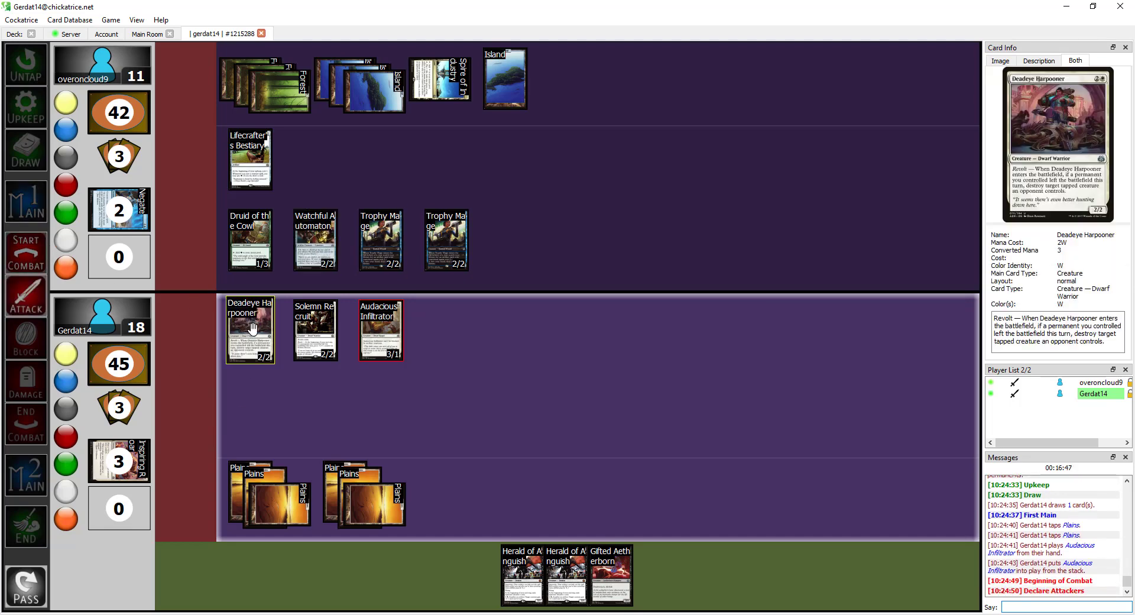
left_click(249, 330)
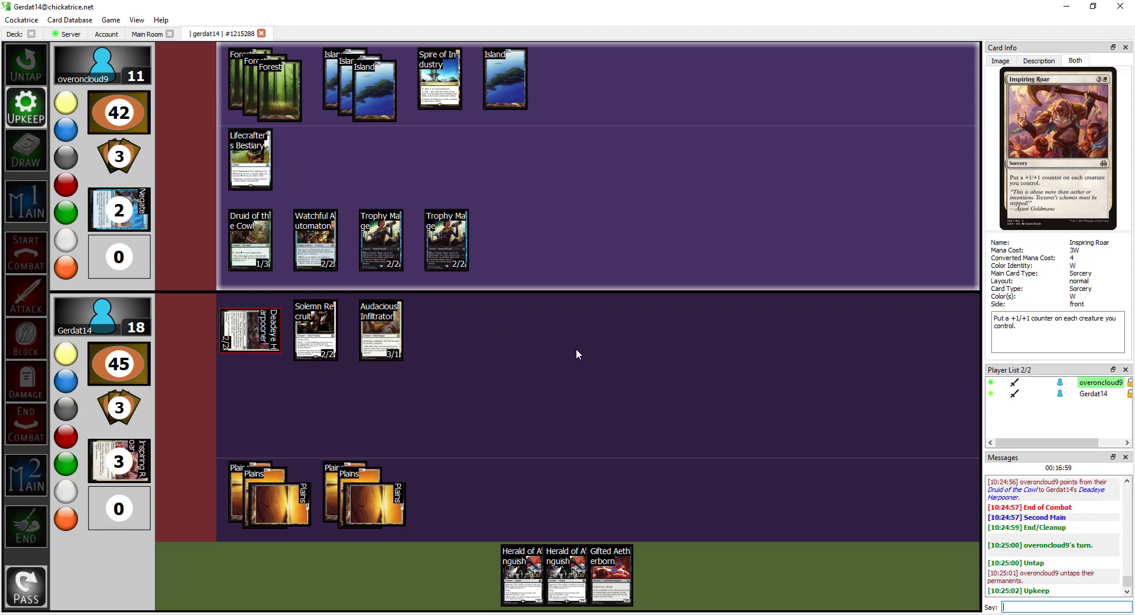
mouse_move(532, 349)
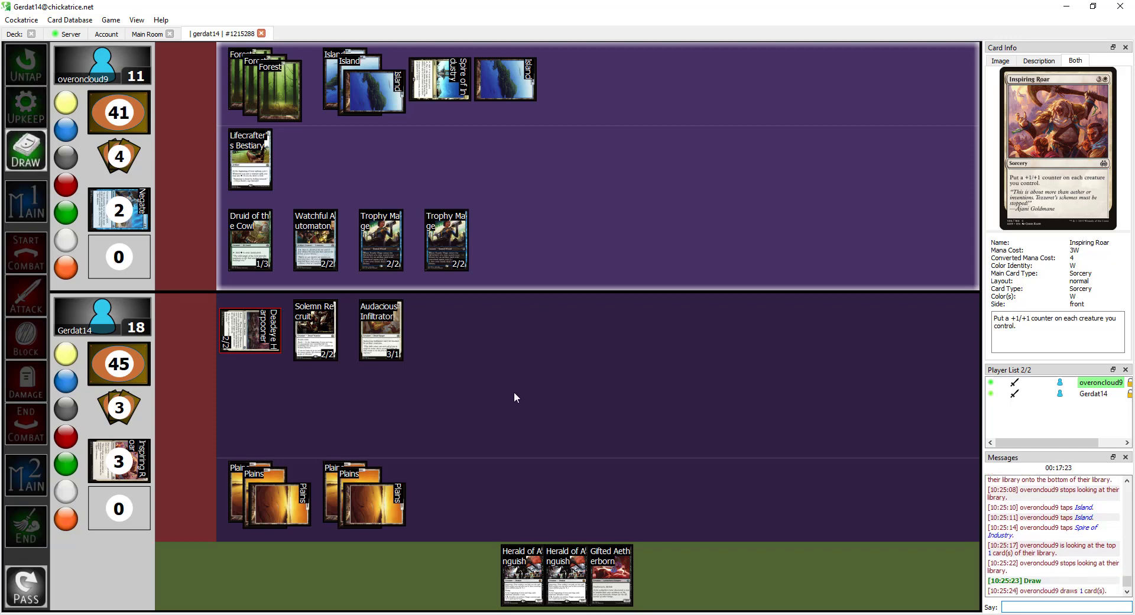
mouse_move(492, 373)
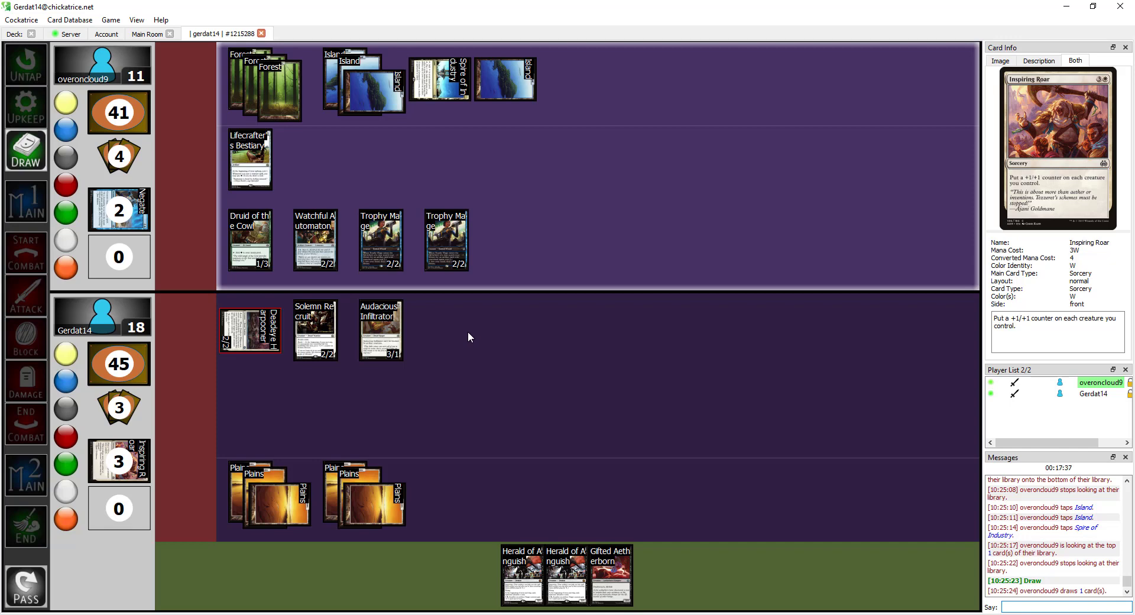
mouse_move(464, 352)
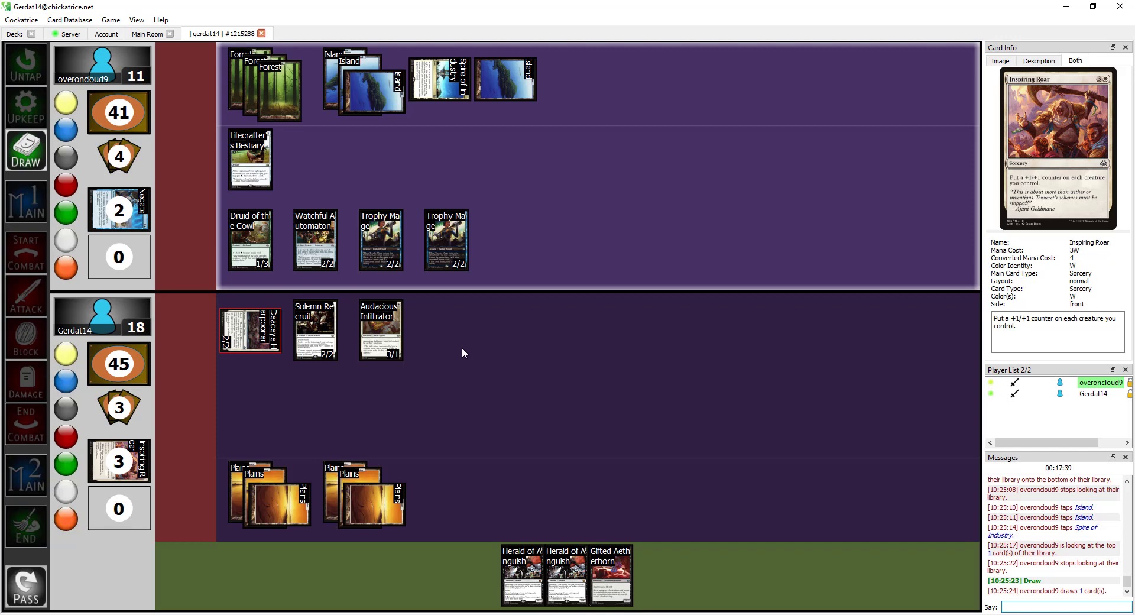
mouse_move(507, 353)
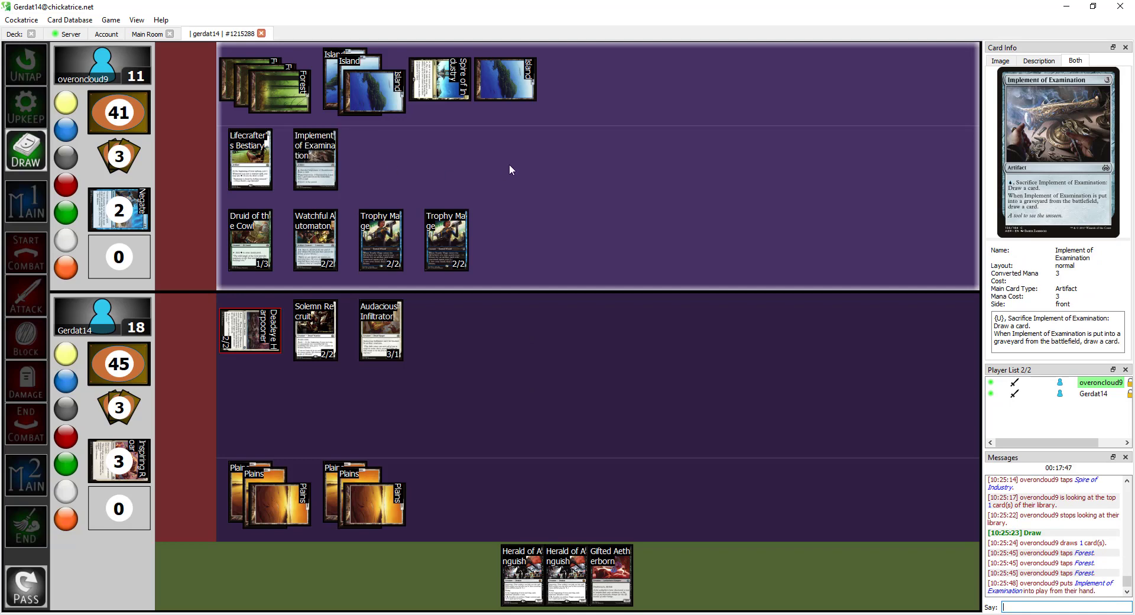
mouse_move(524, 153)
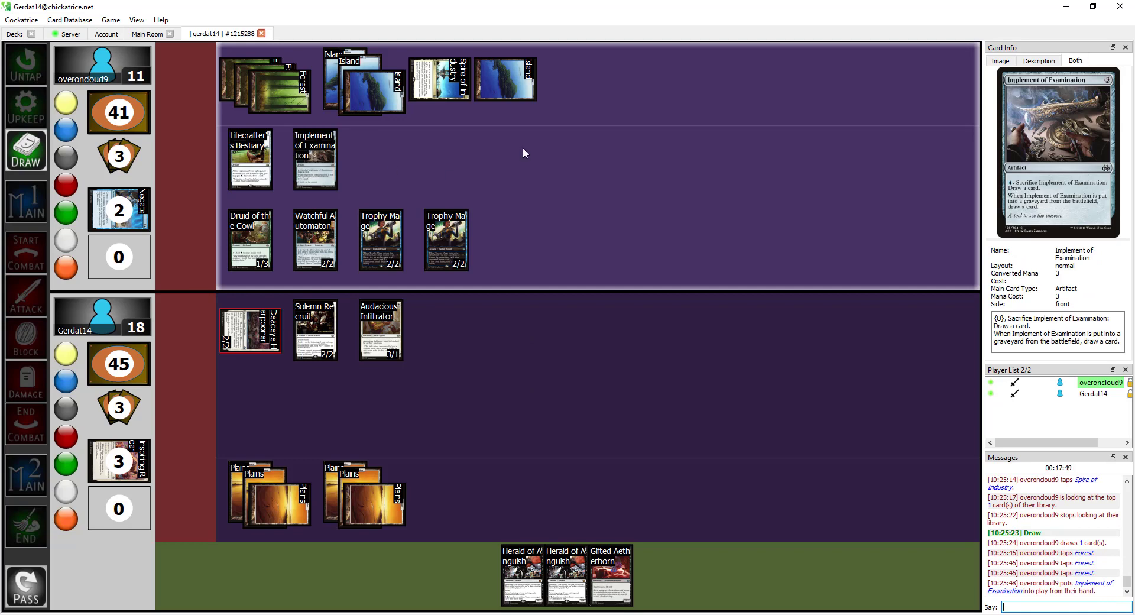
mouse_move(535, 151)
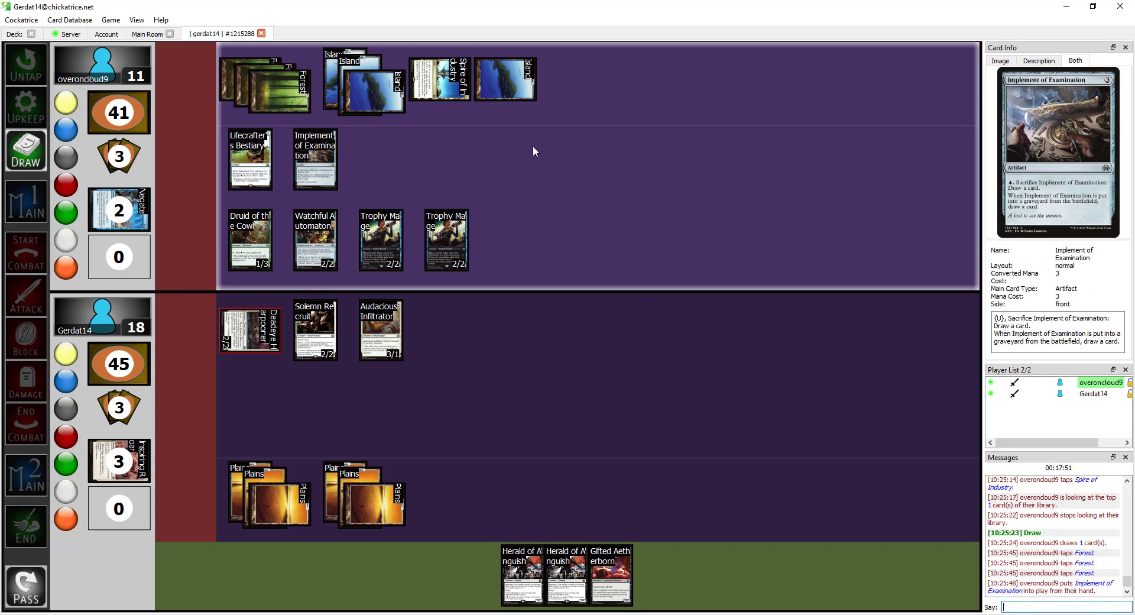
mouse_move(476, 150)
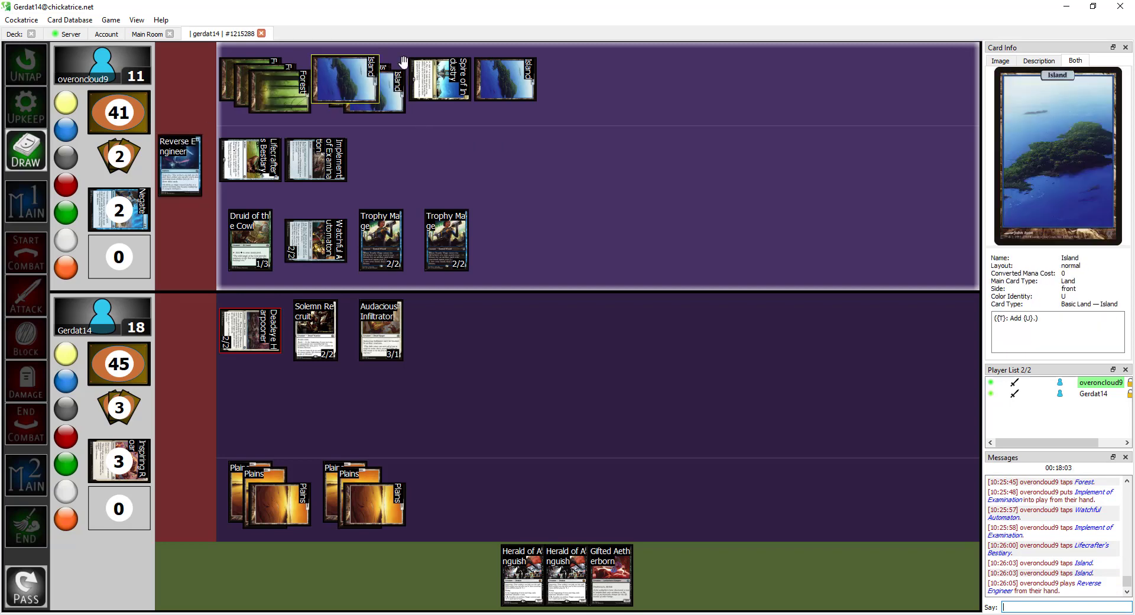
mouse_move(180, 164)
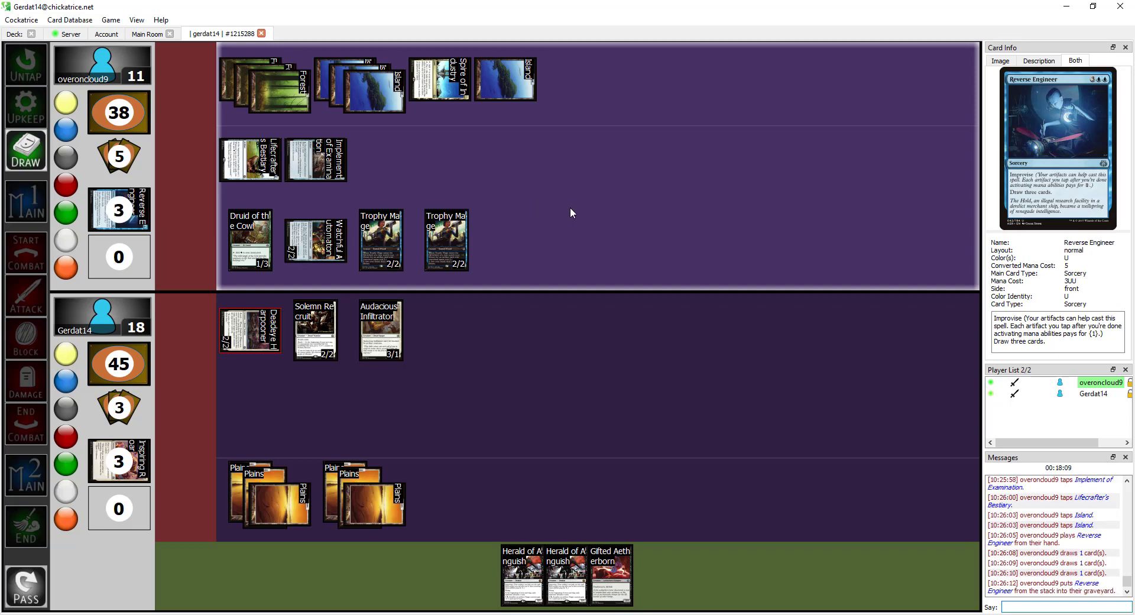
mouse_move(474, 382)
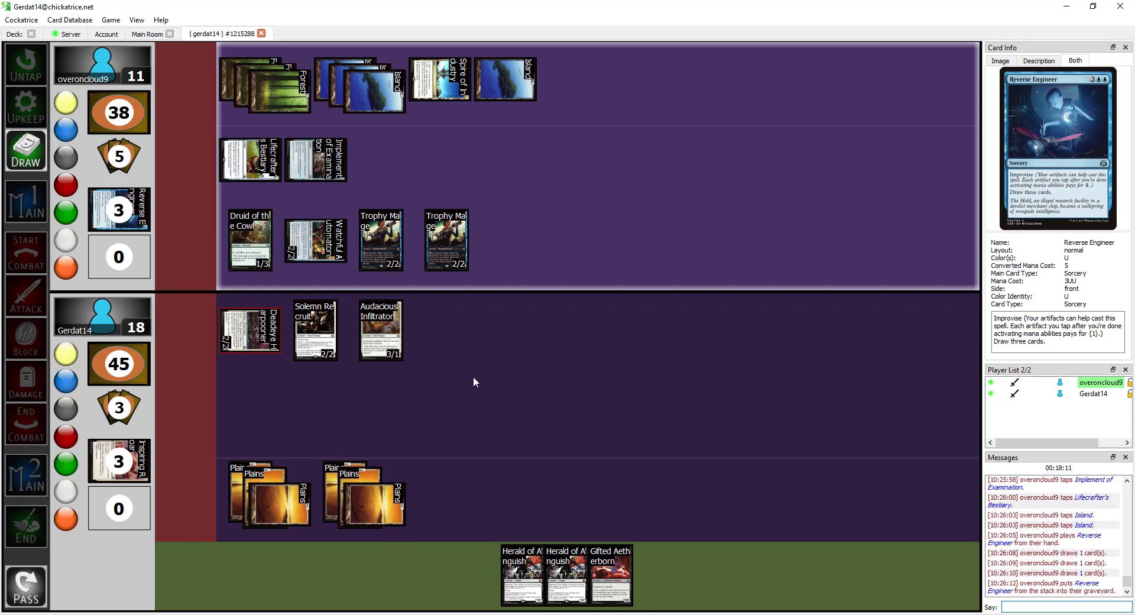
mouse_move(452, 376)
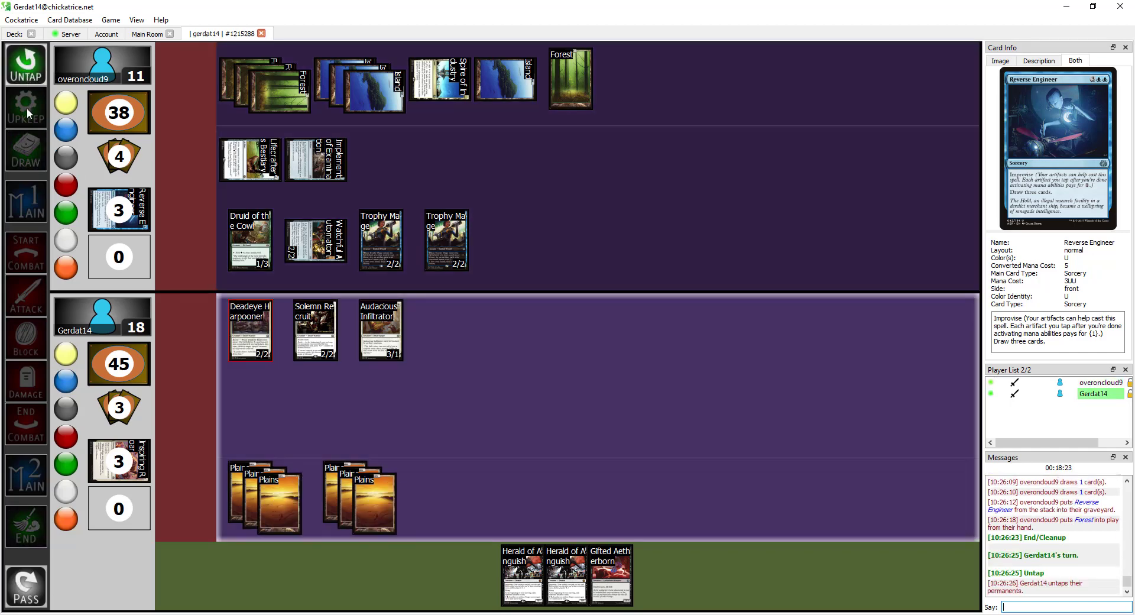
- Step through draw and main phase, then resolve combat damage and end combat after the two-creature attack
left_click(25, 150)
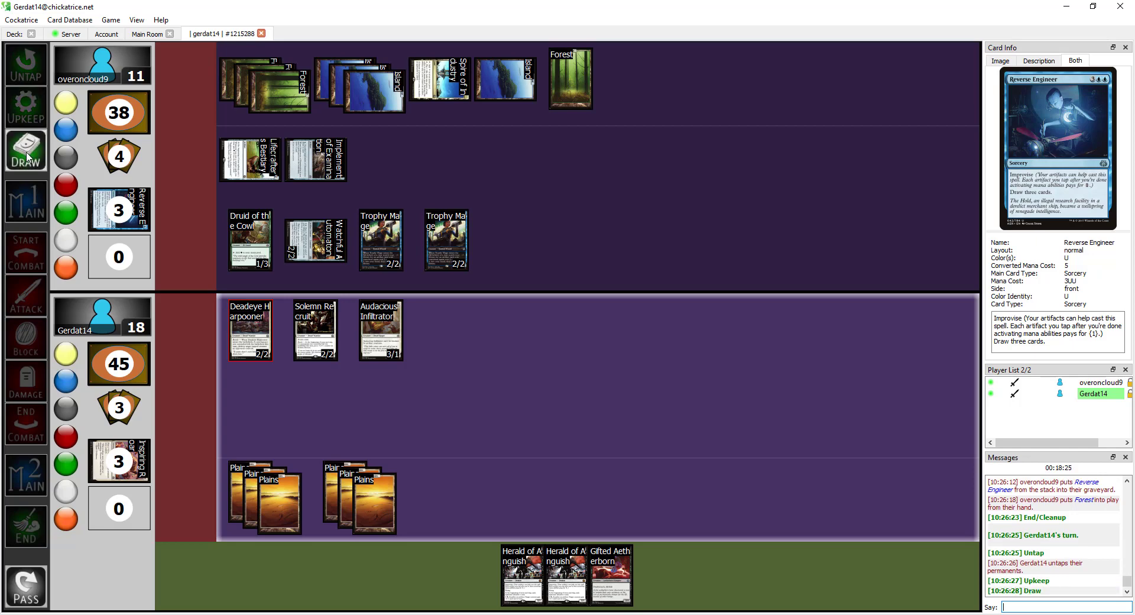
left_click(25, 150)
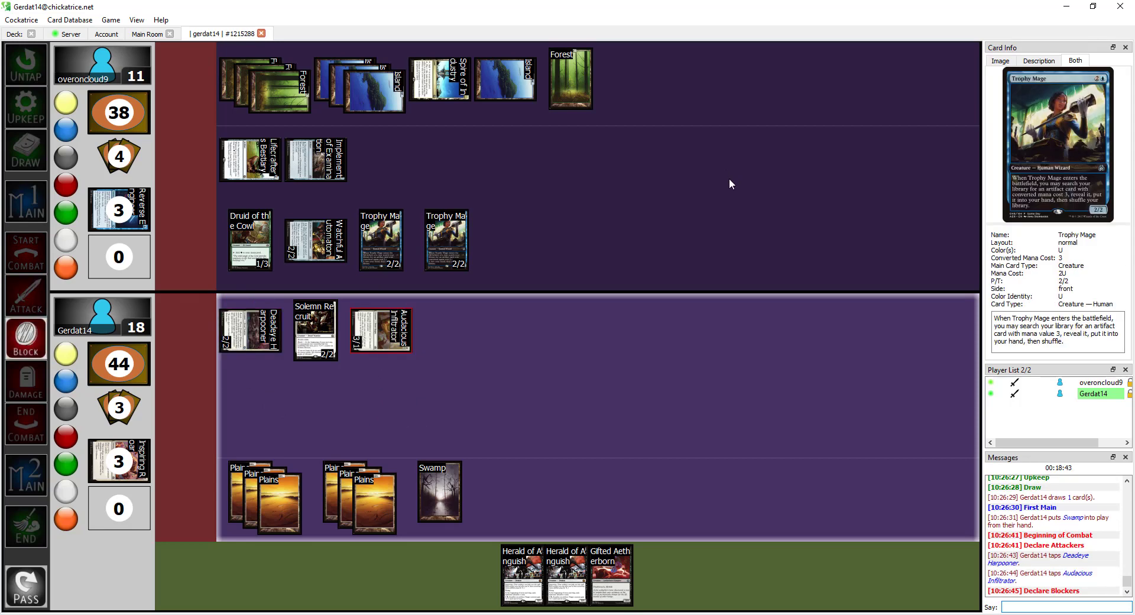
mouse_move(478, 361)
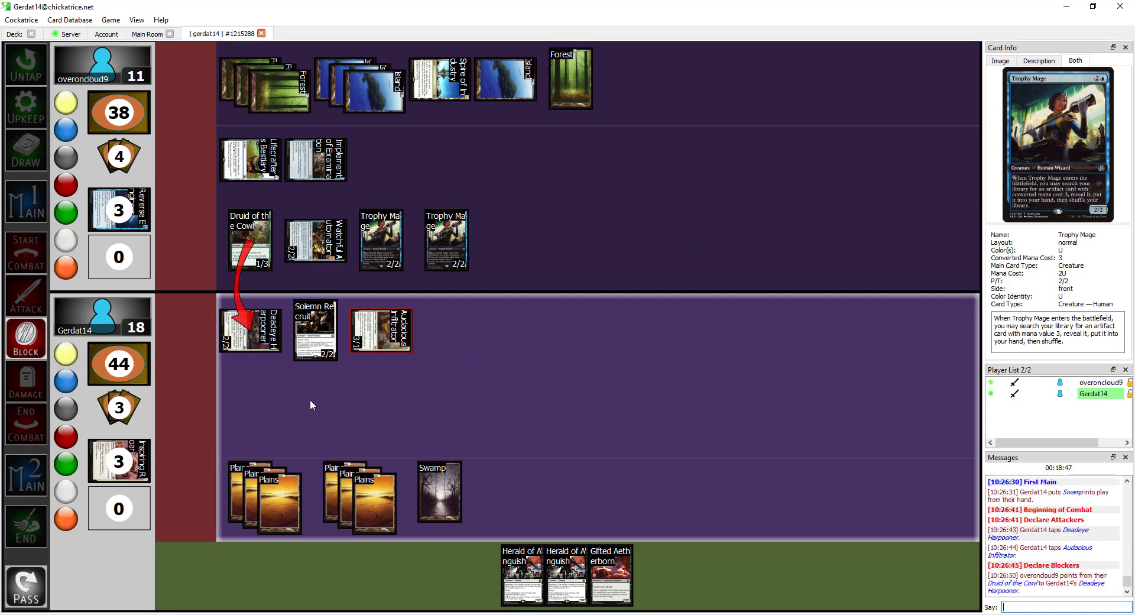
mouse_move(397, 390)
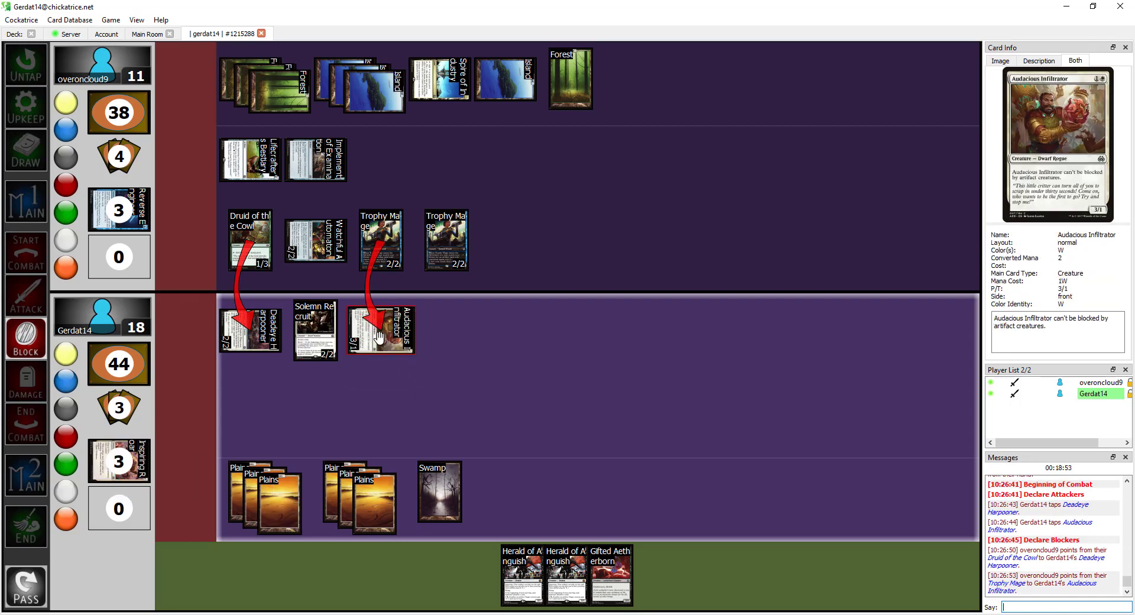
left_click(25, 381)
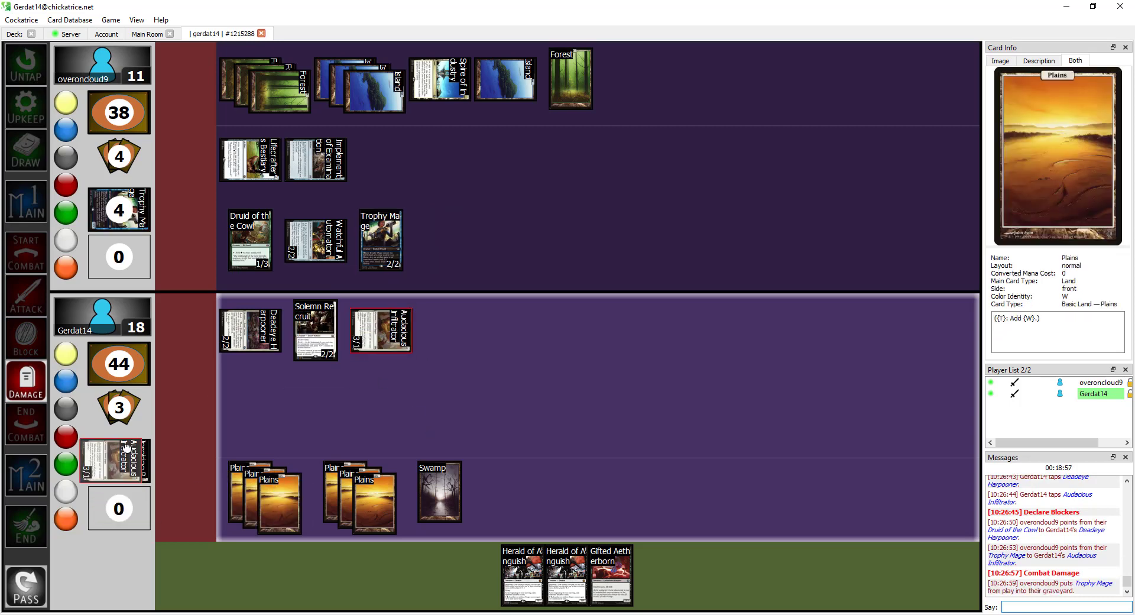
left_click(25, 424)
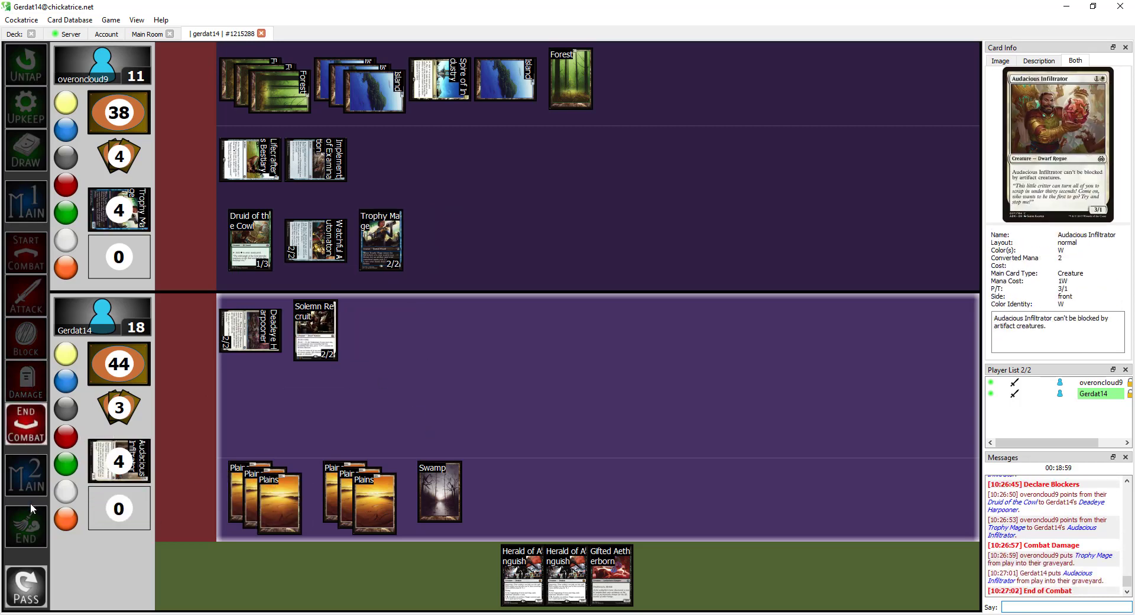
- Place a red +1/+1 counter on Solemn Recruit from its context menu
right_click(315, 330)
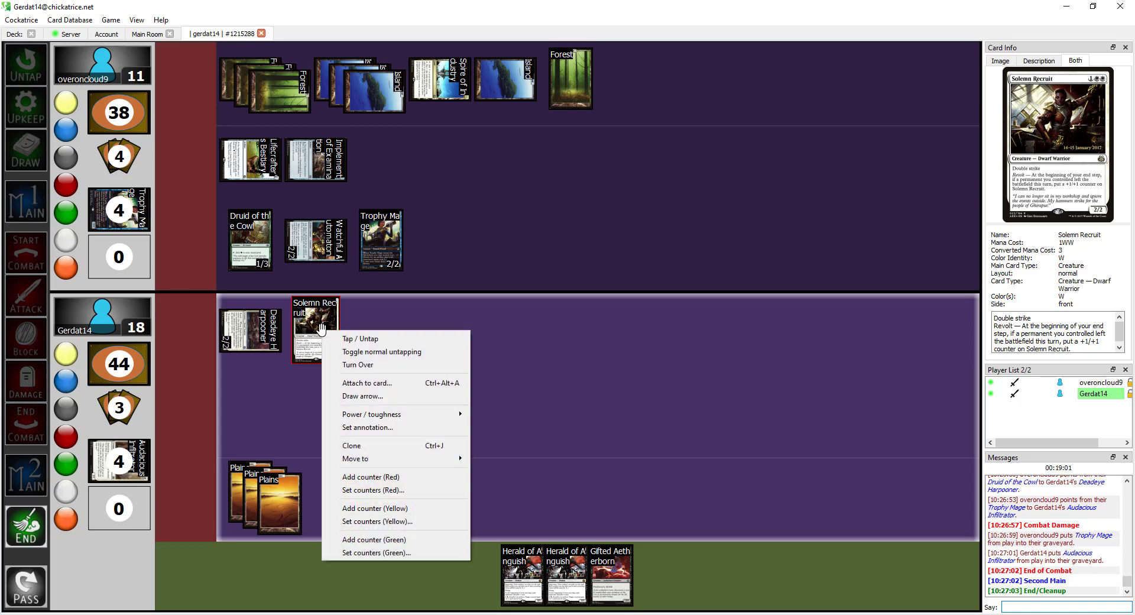
left_click(371, 477)
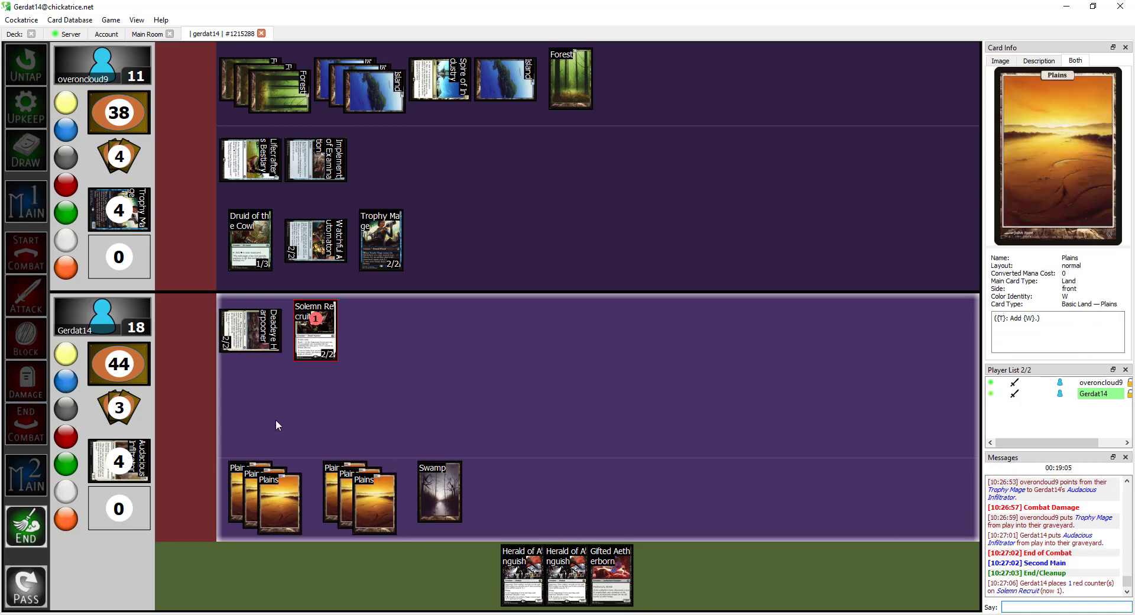
mouse_move(221, 452)
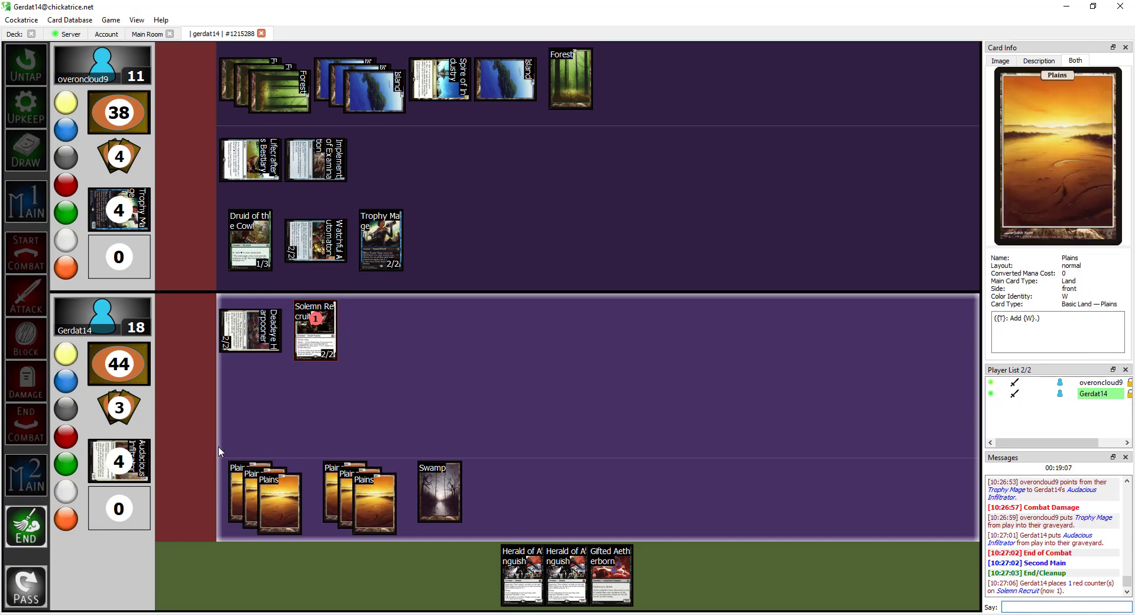
mouse_move(594, 315)
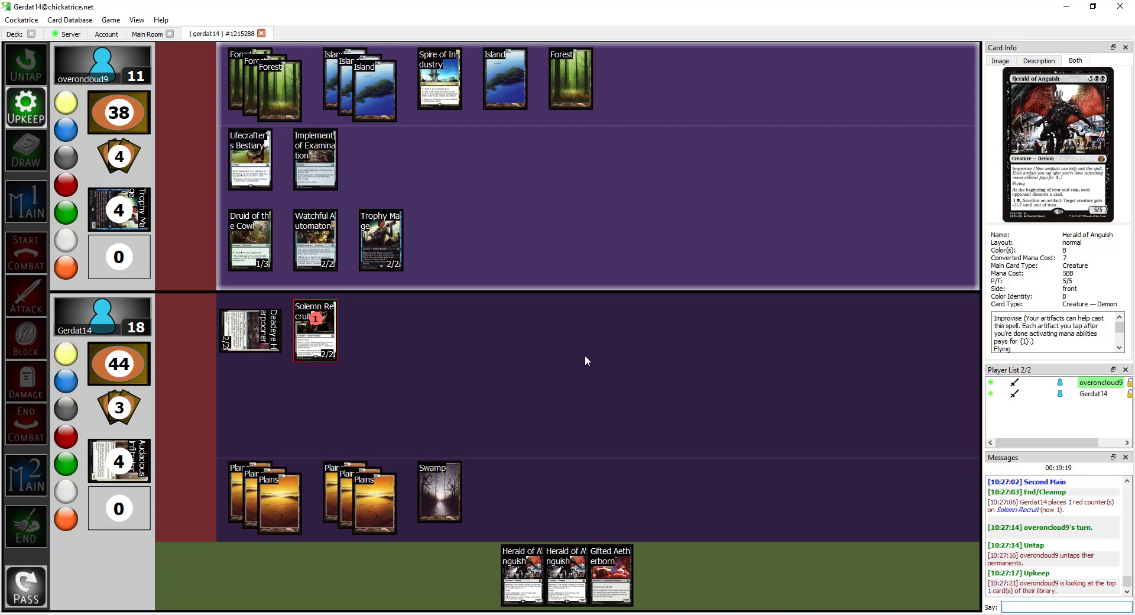
mouse_move(560, 308)
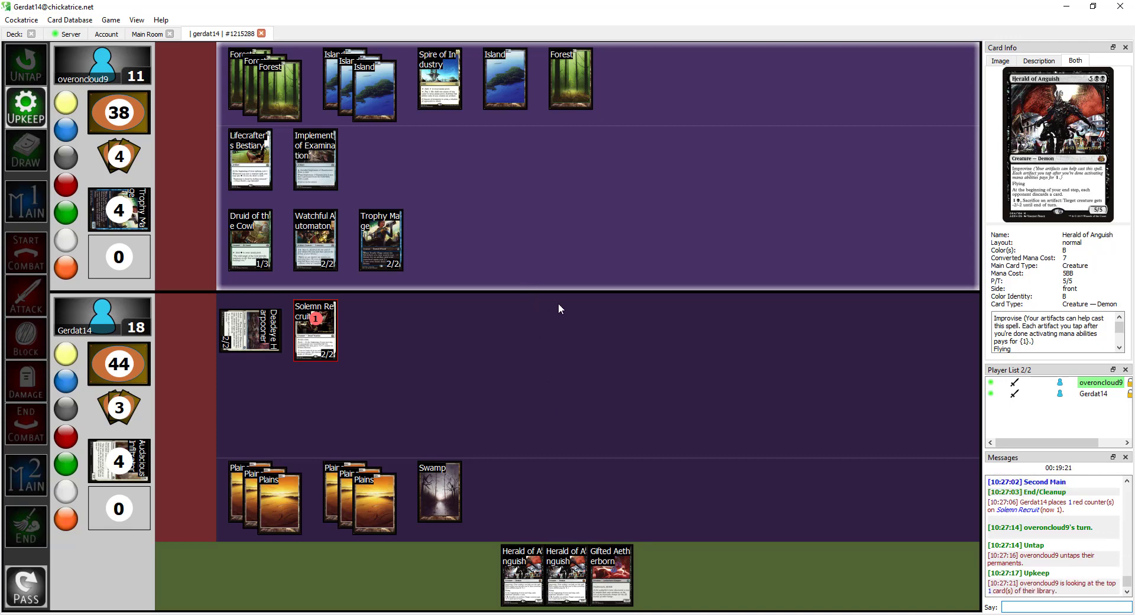